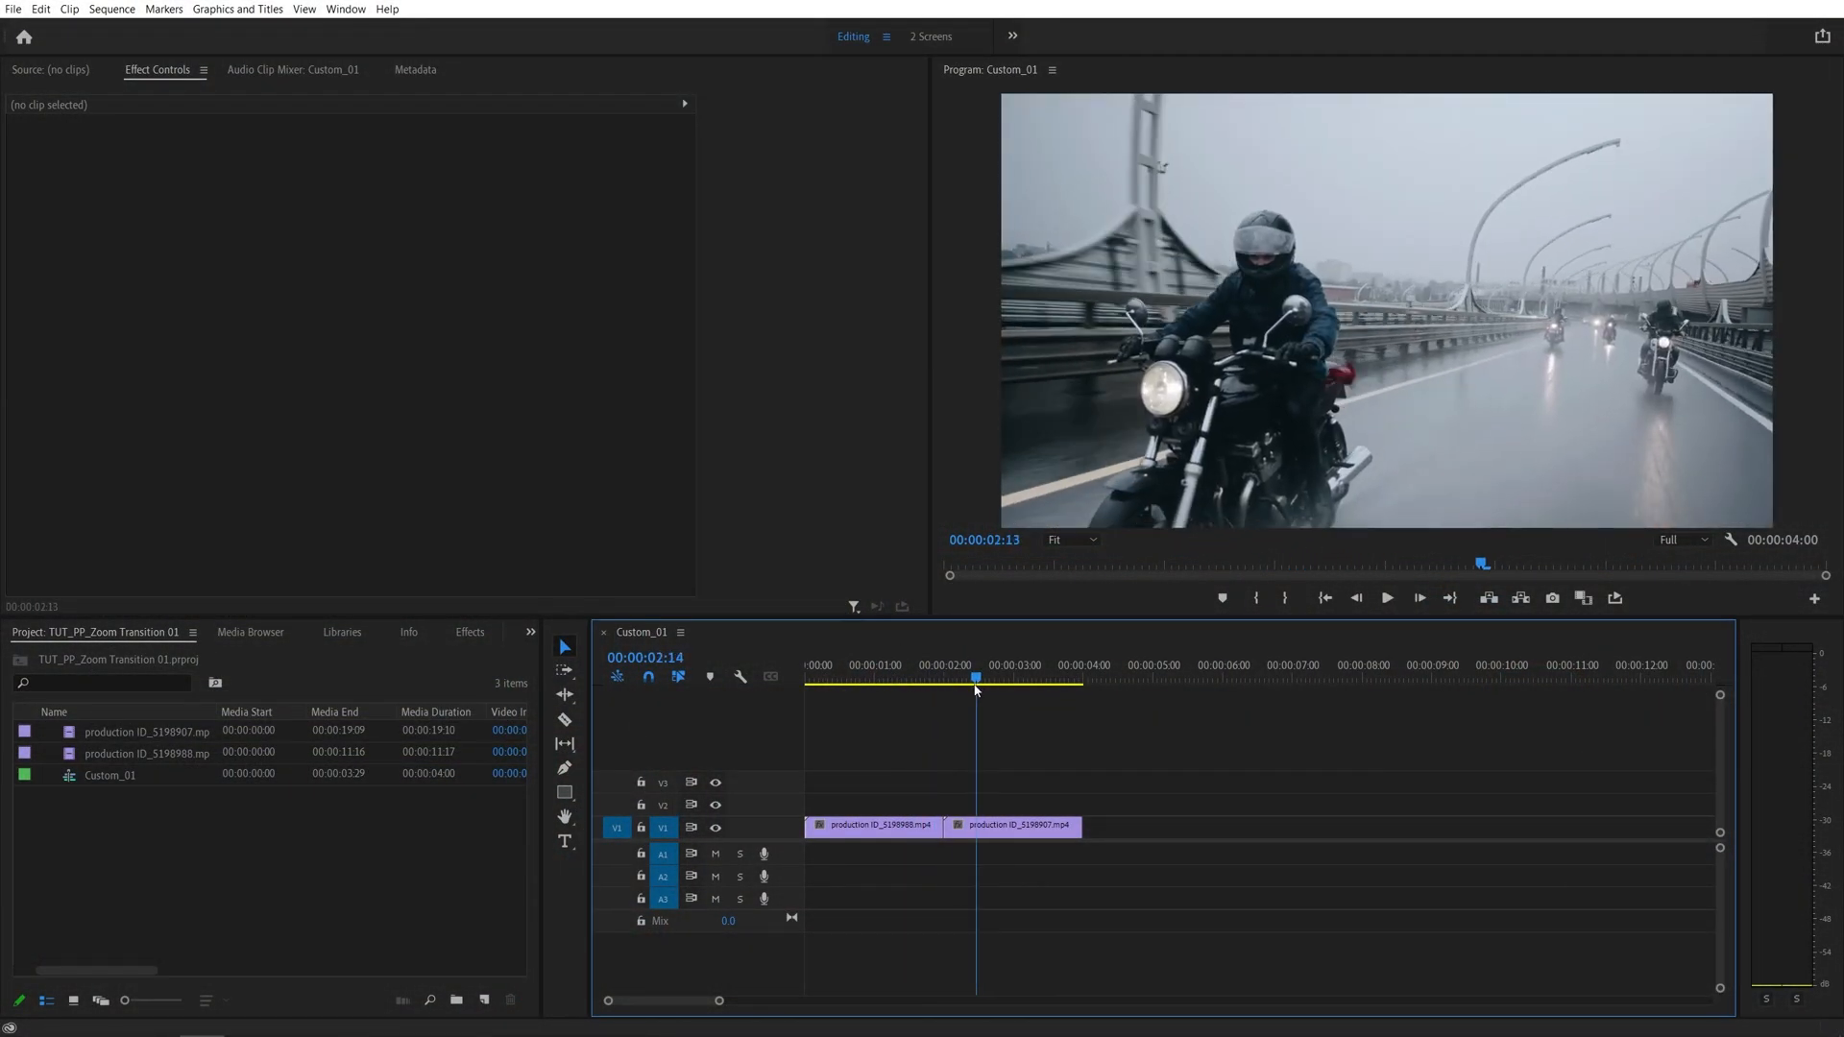
- Preview the clips around the cut and create a new adjustment layer from New Item
click(1014, 679)
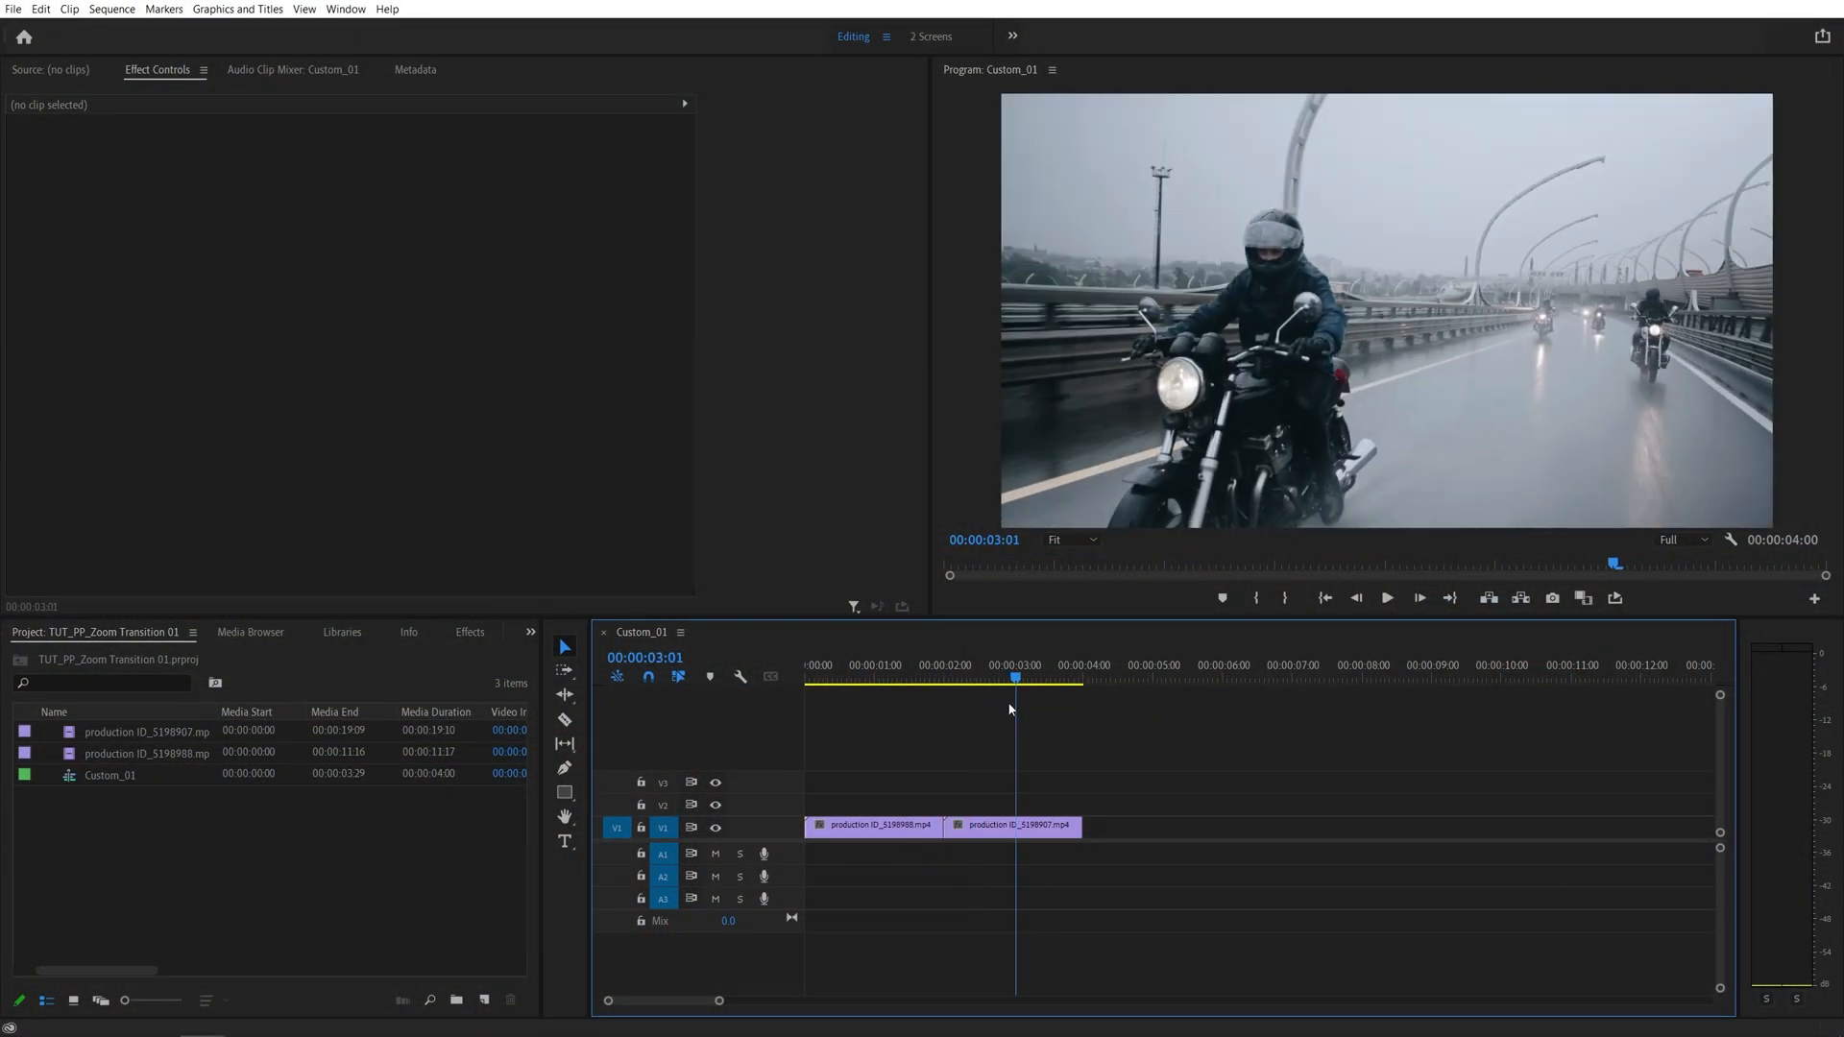
click(903, 676)
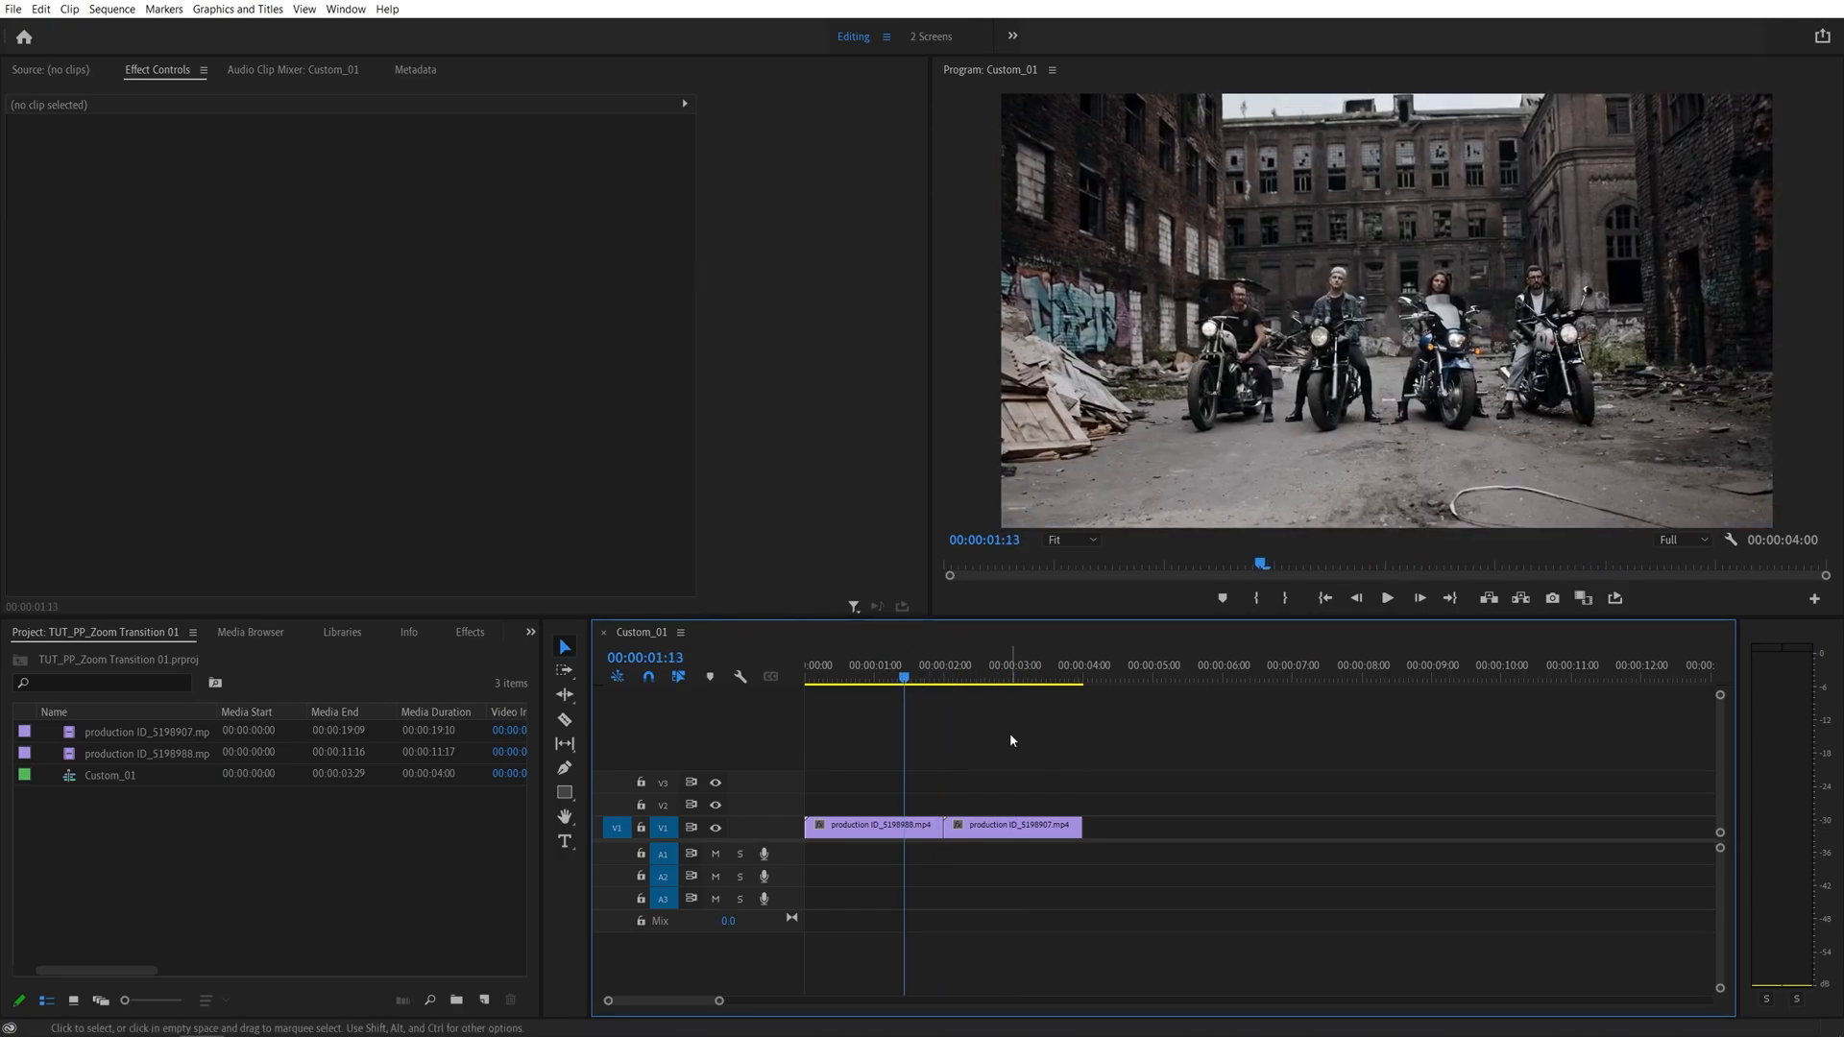
click(930, 678)
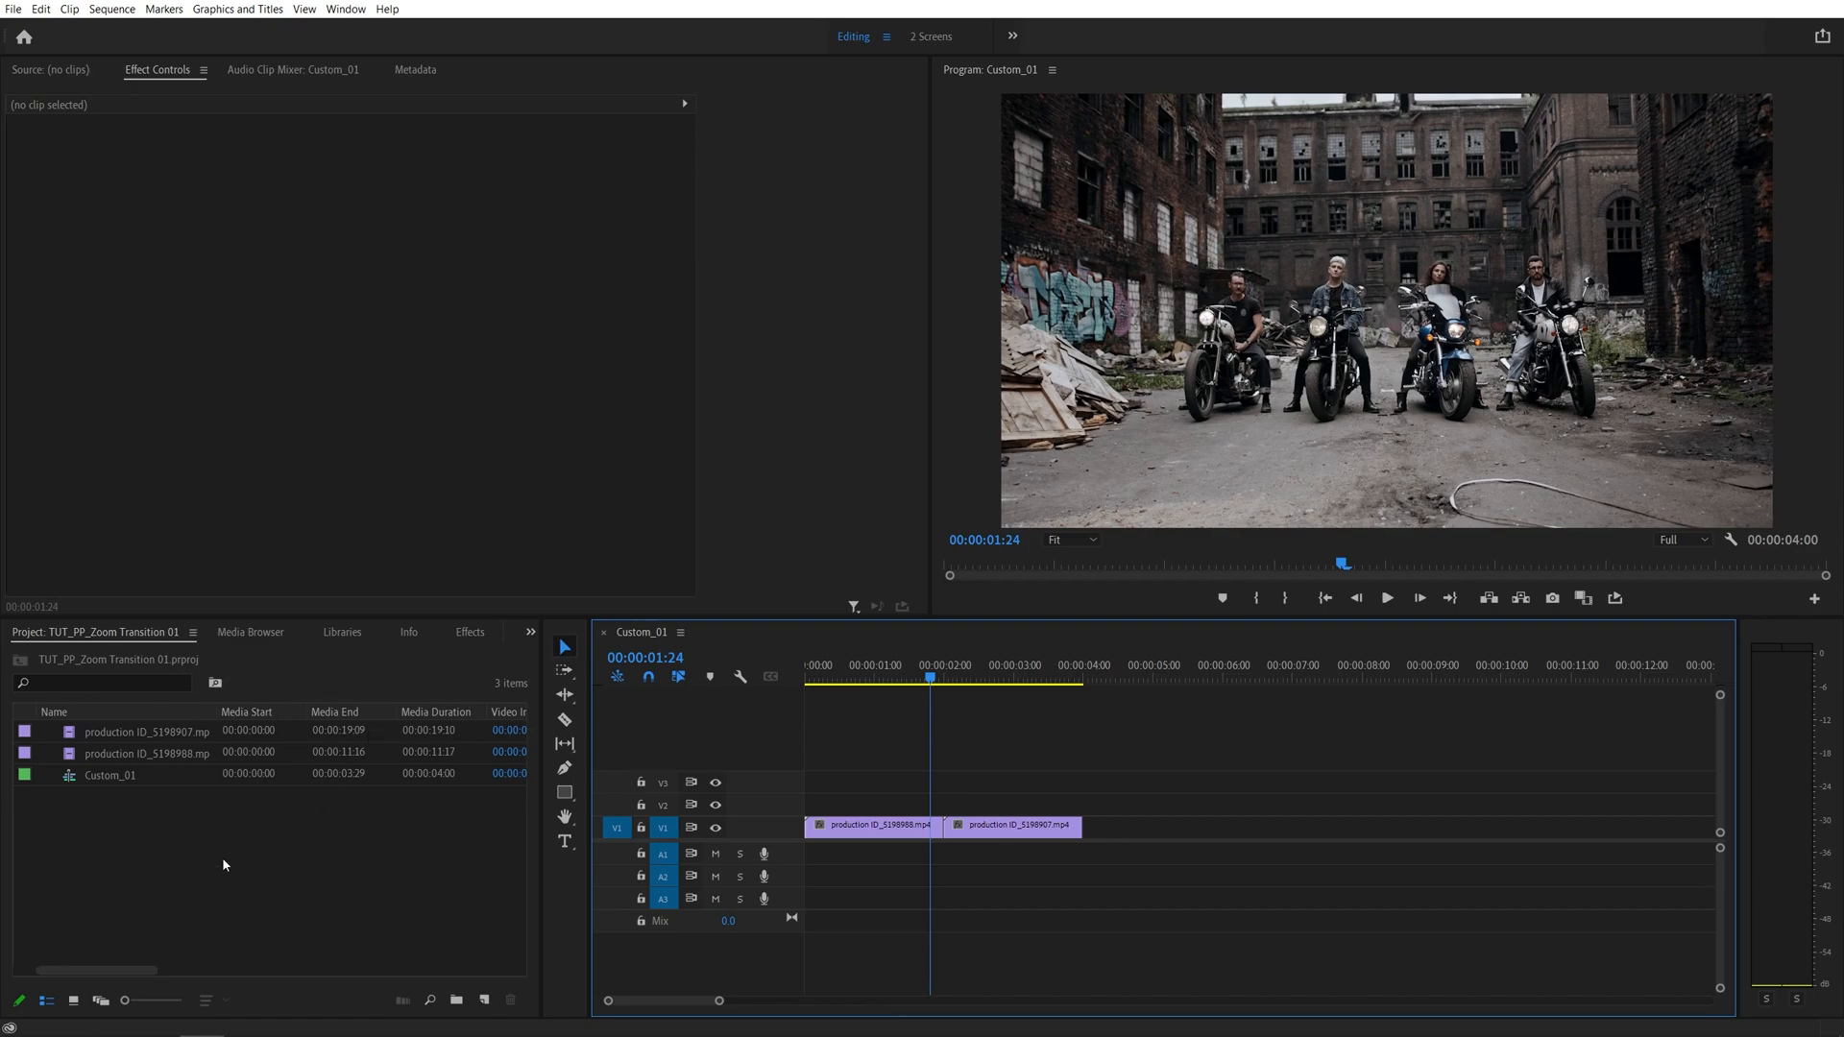
click(484, 999)
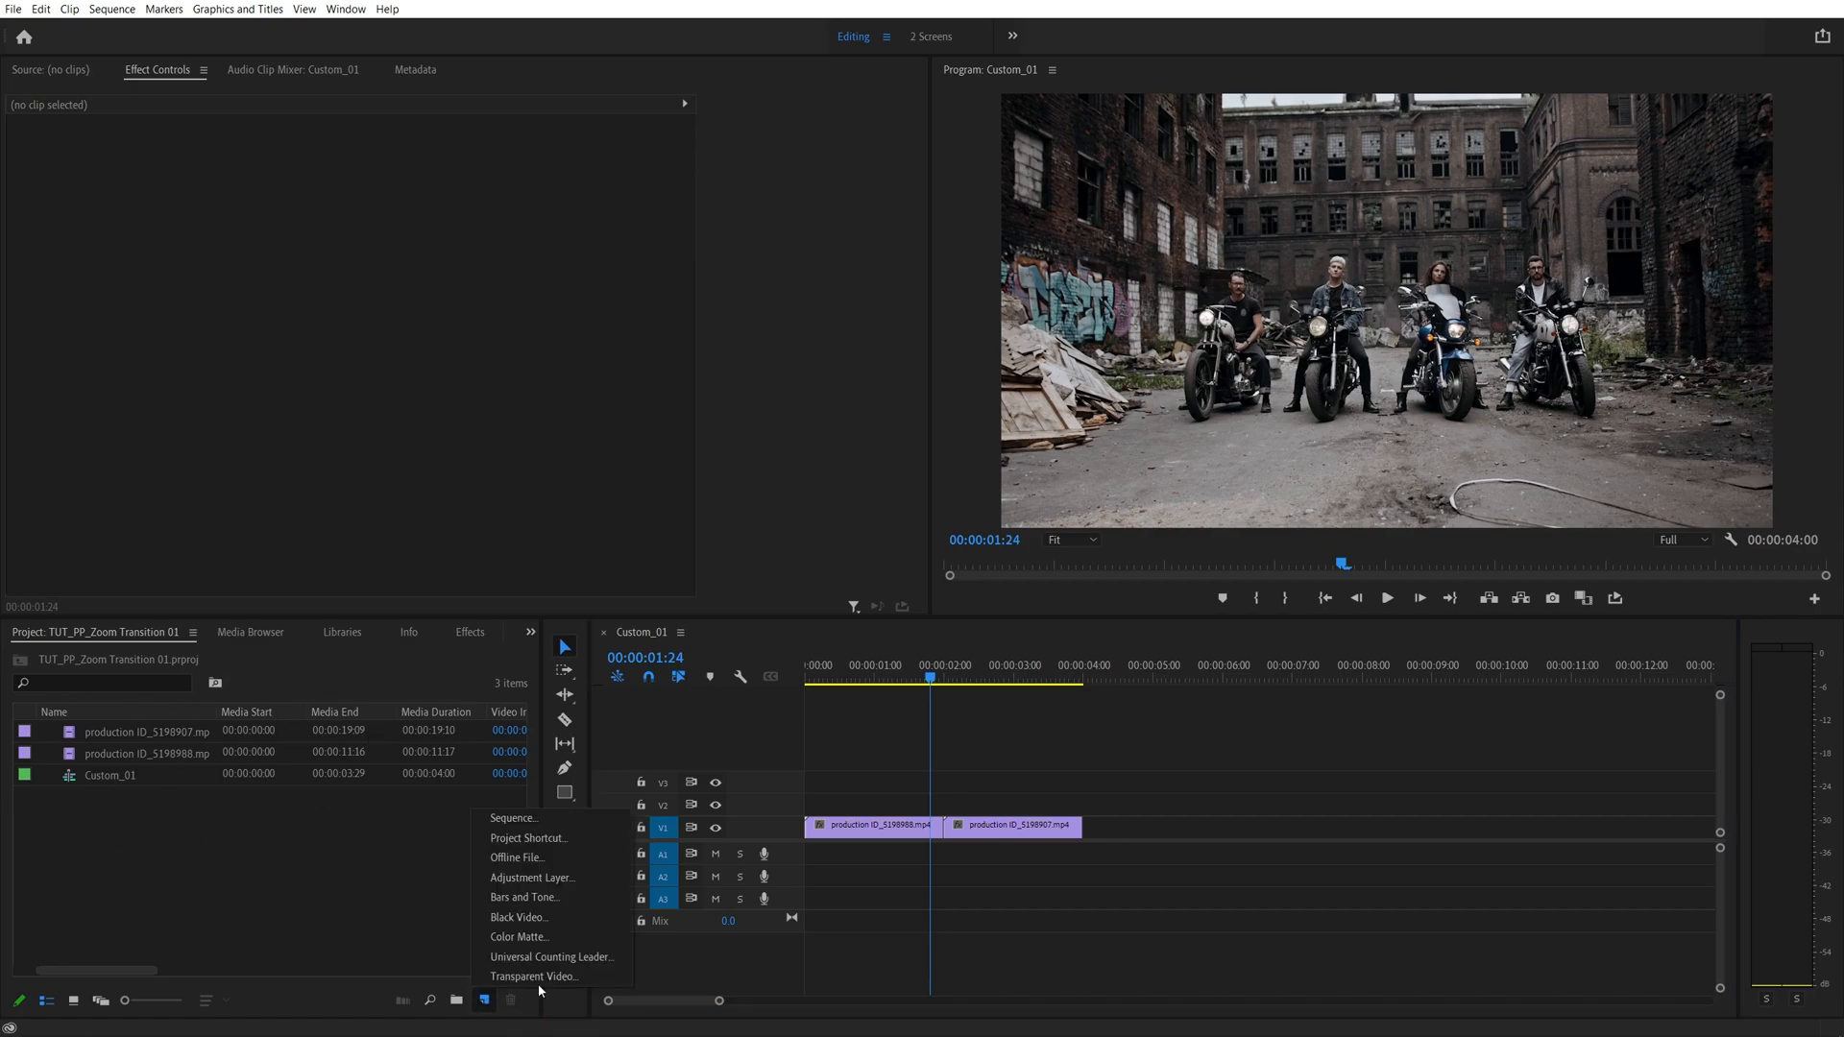
click(532, 878)
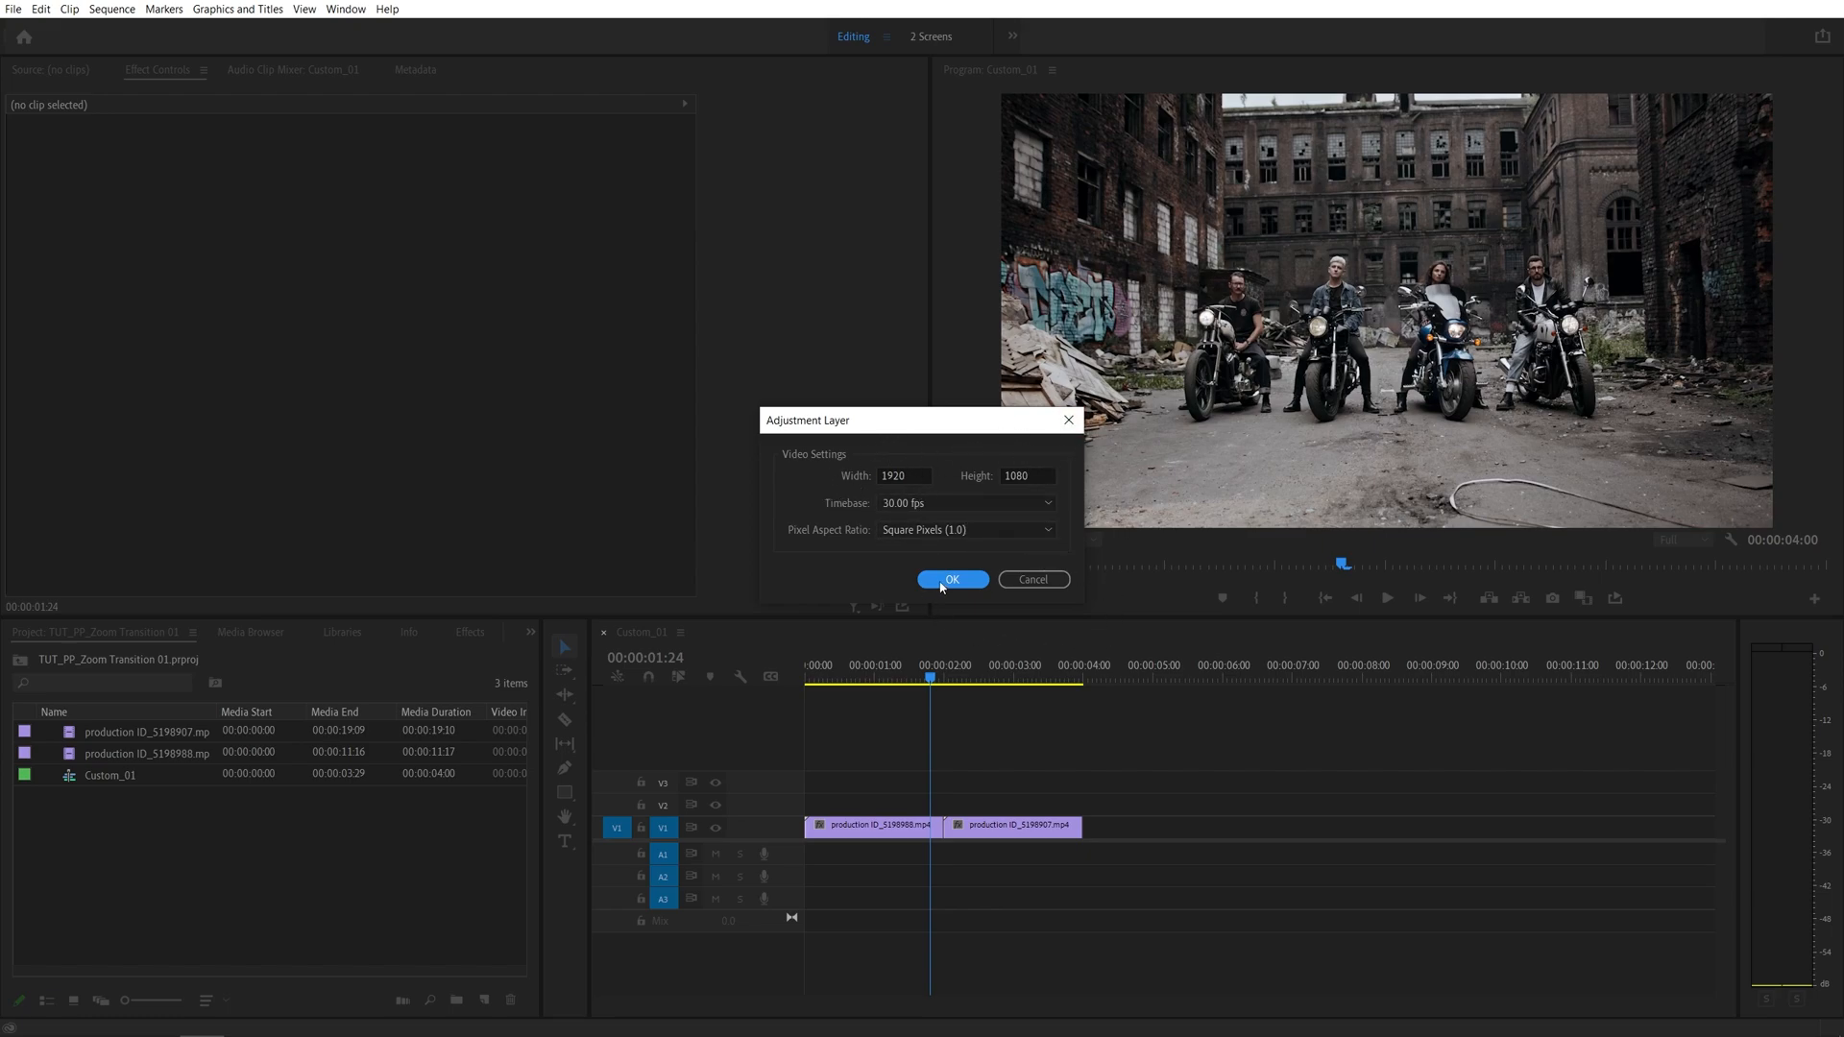
click(951, 578)
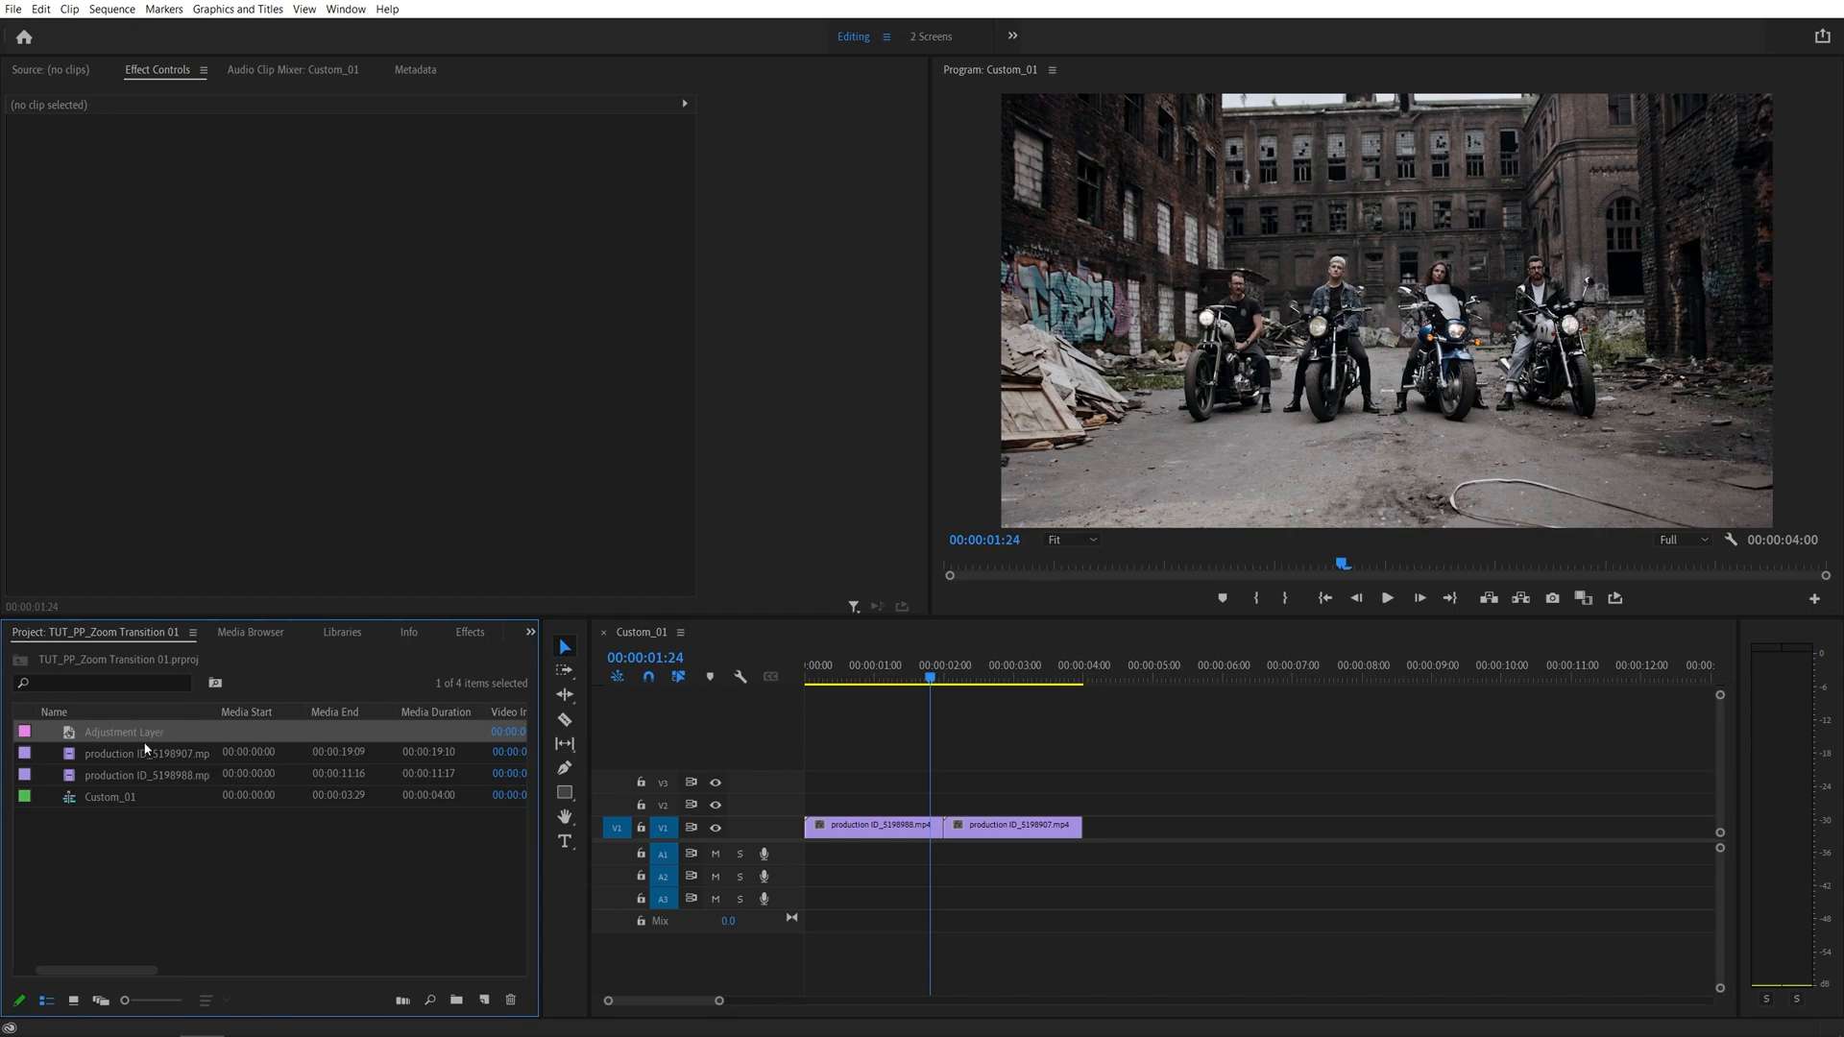
mouse_move(186, 731)
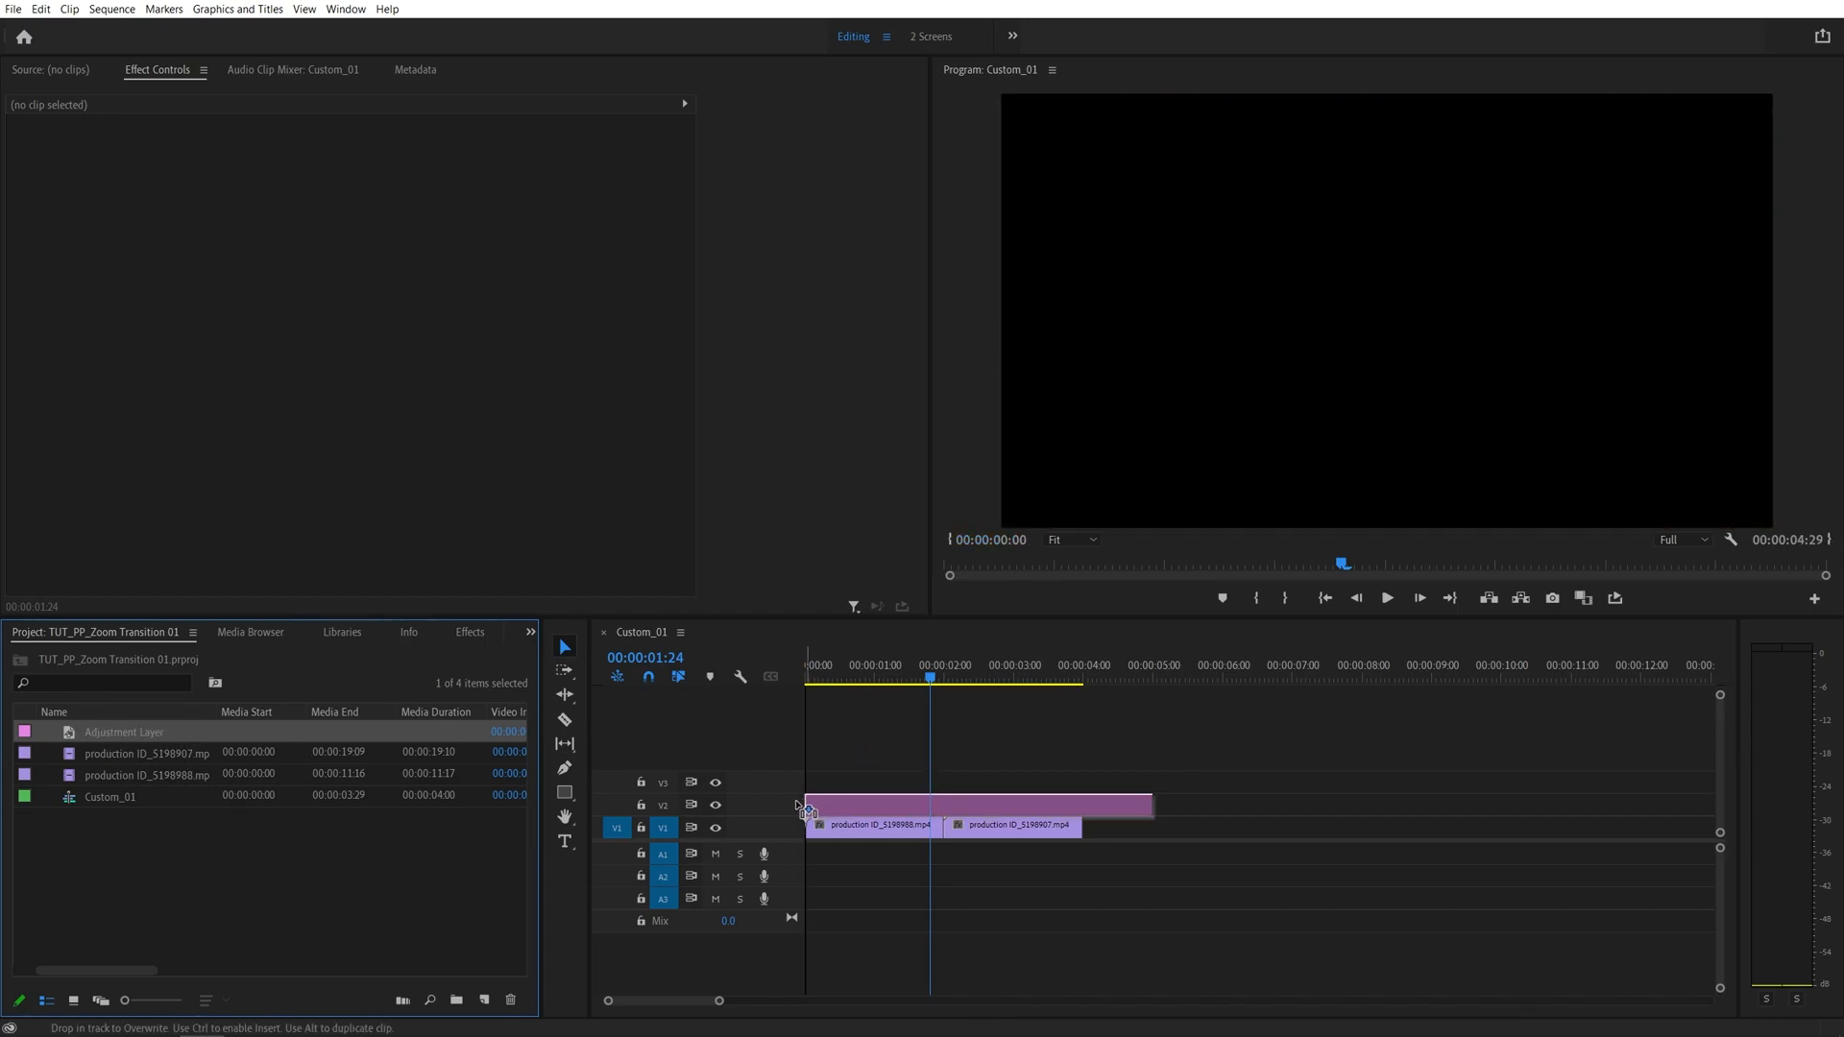
- Find the Transform effect in Effects and apply it to the adjustment layer
click(468, 632)
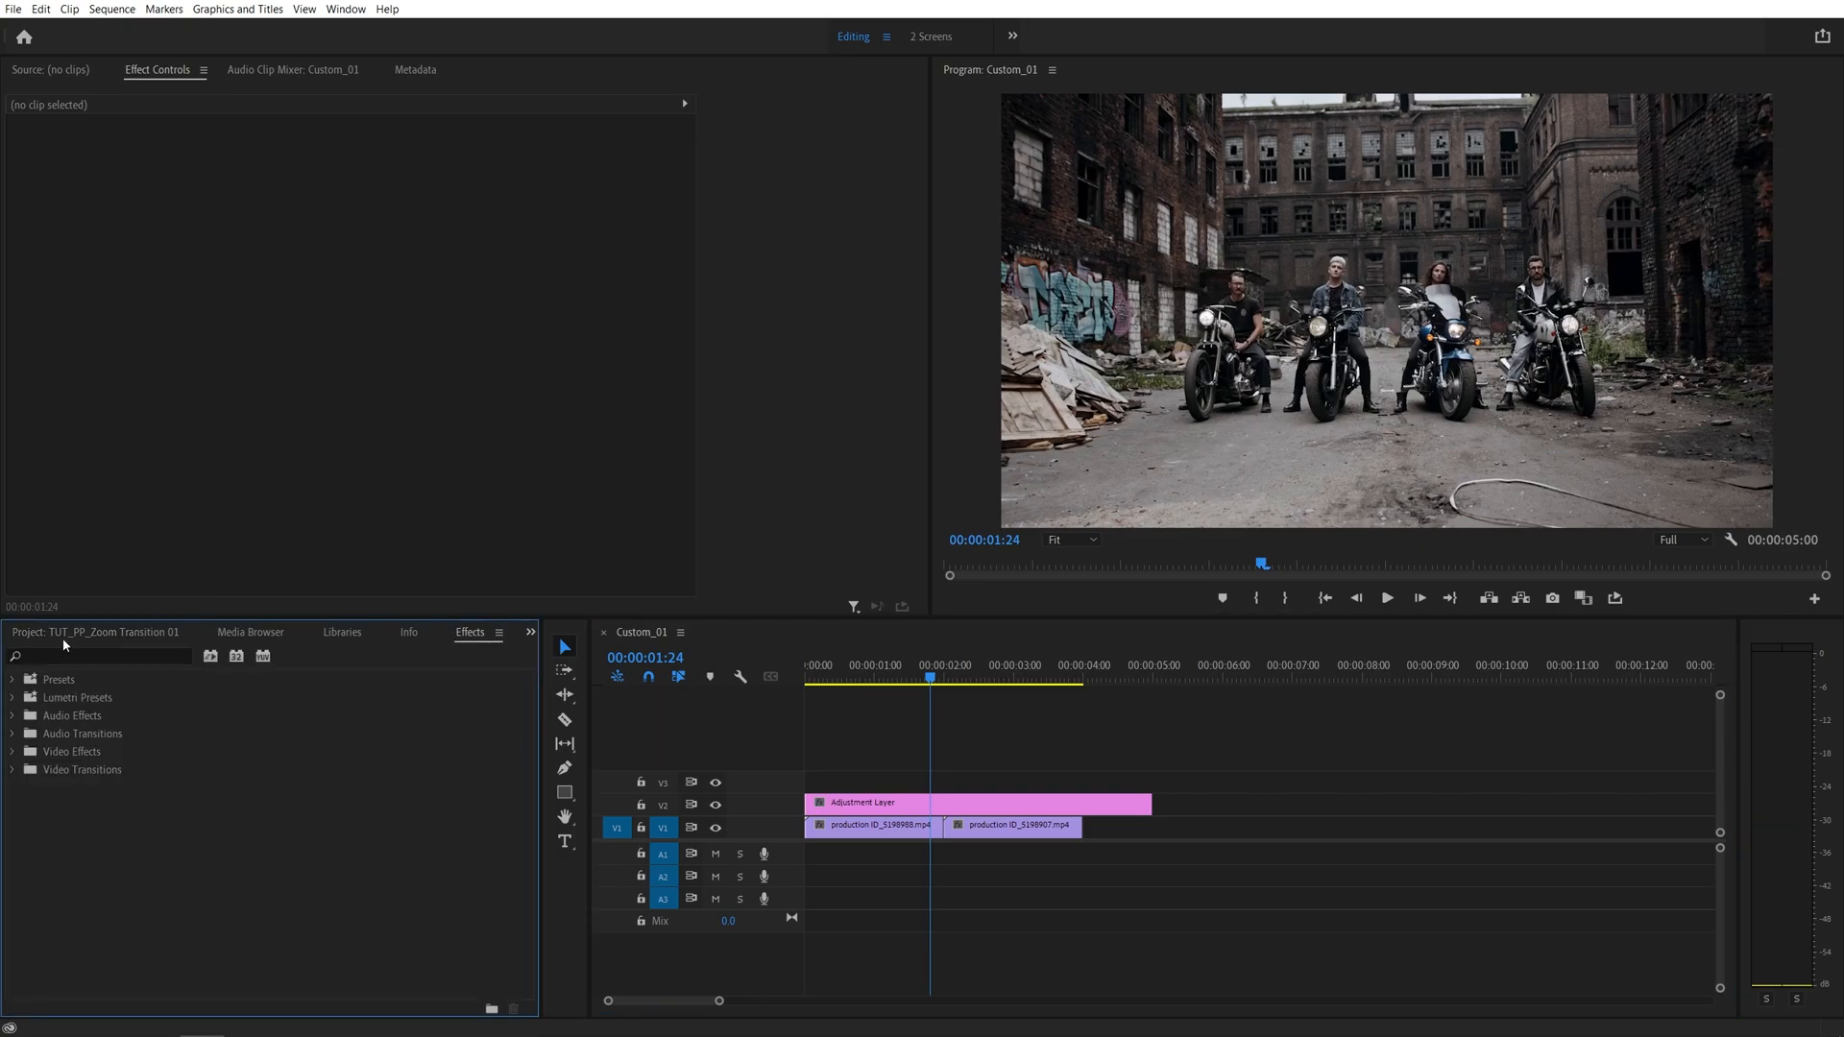
text(transform)
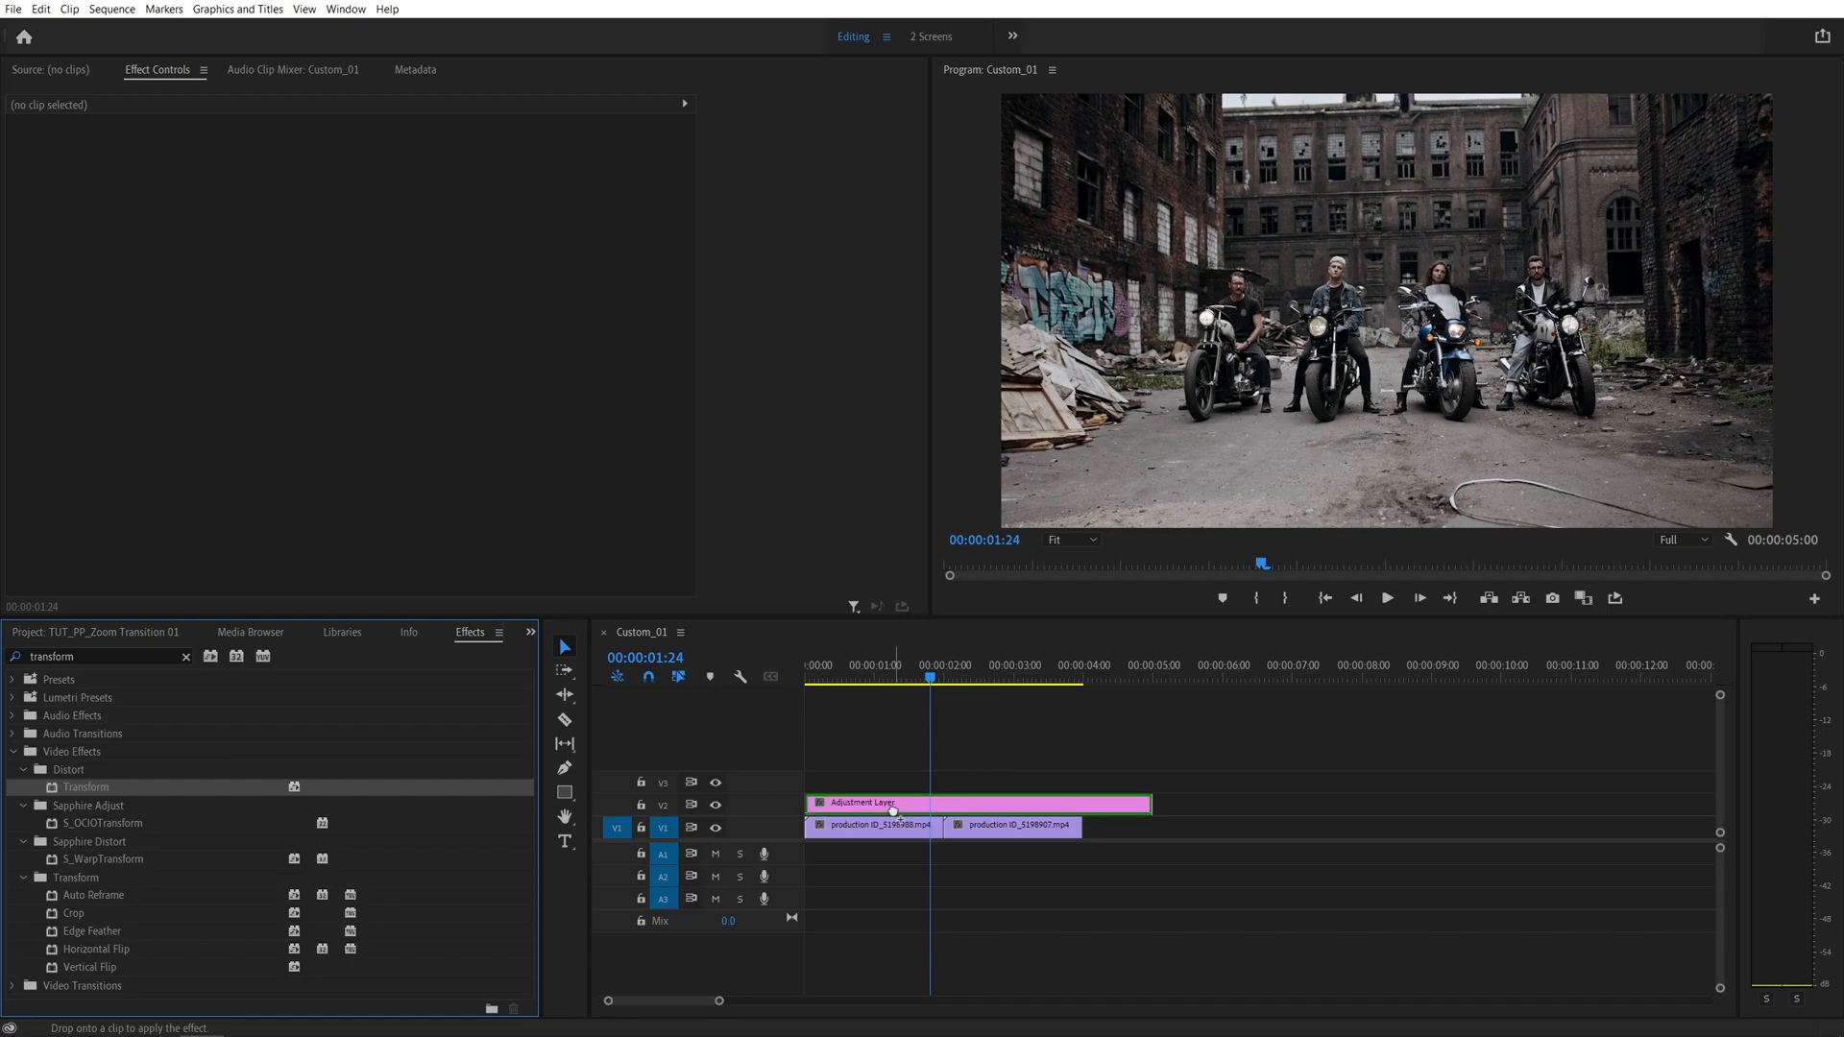
click(893, 802)
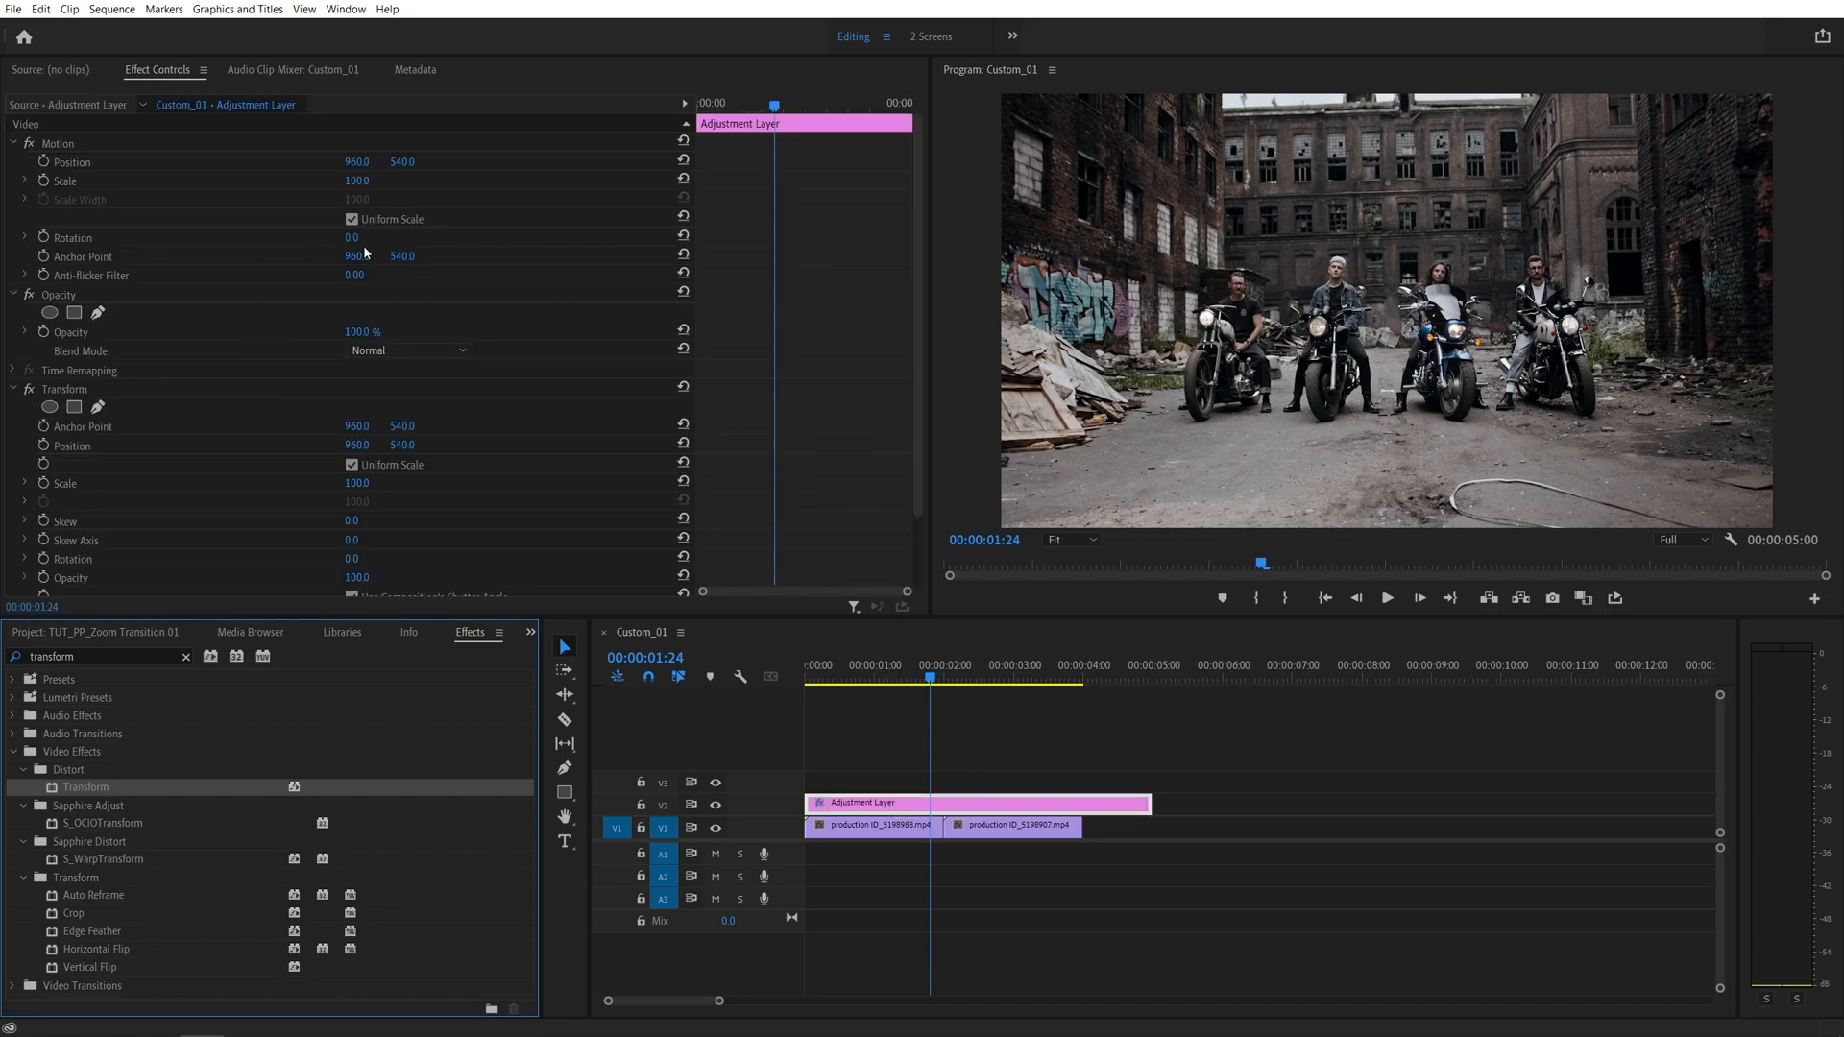
- Disable Use Composition's Shutter Angle on Transform and set its Shutter Angle to 360
scroll(down, 3)
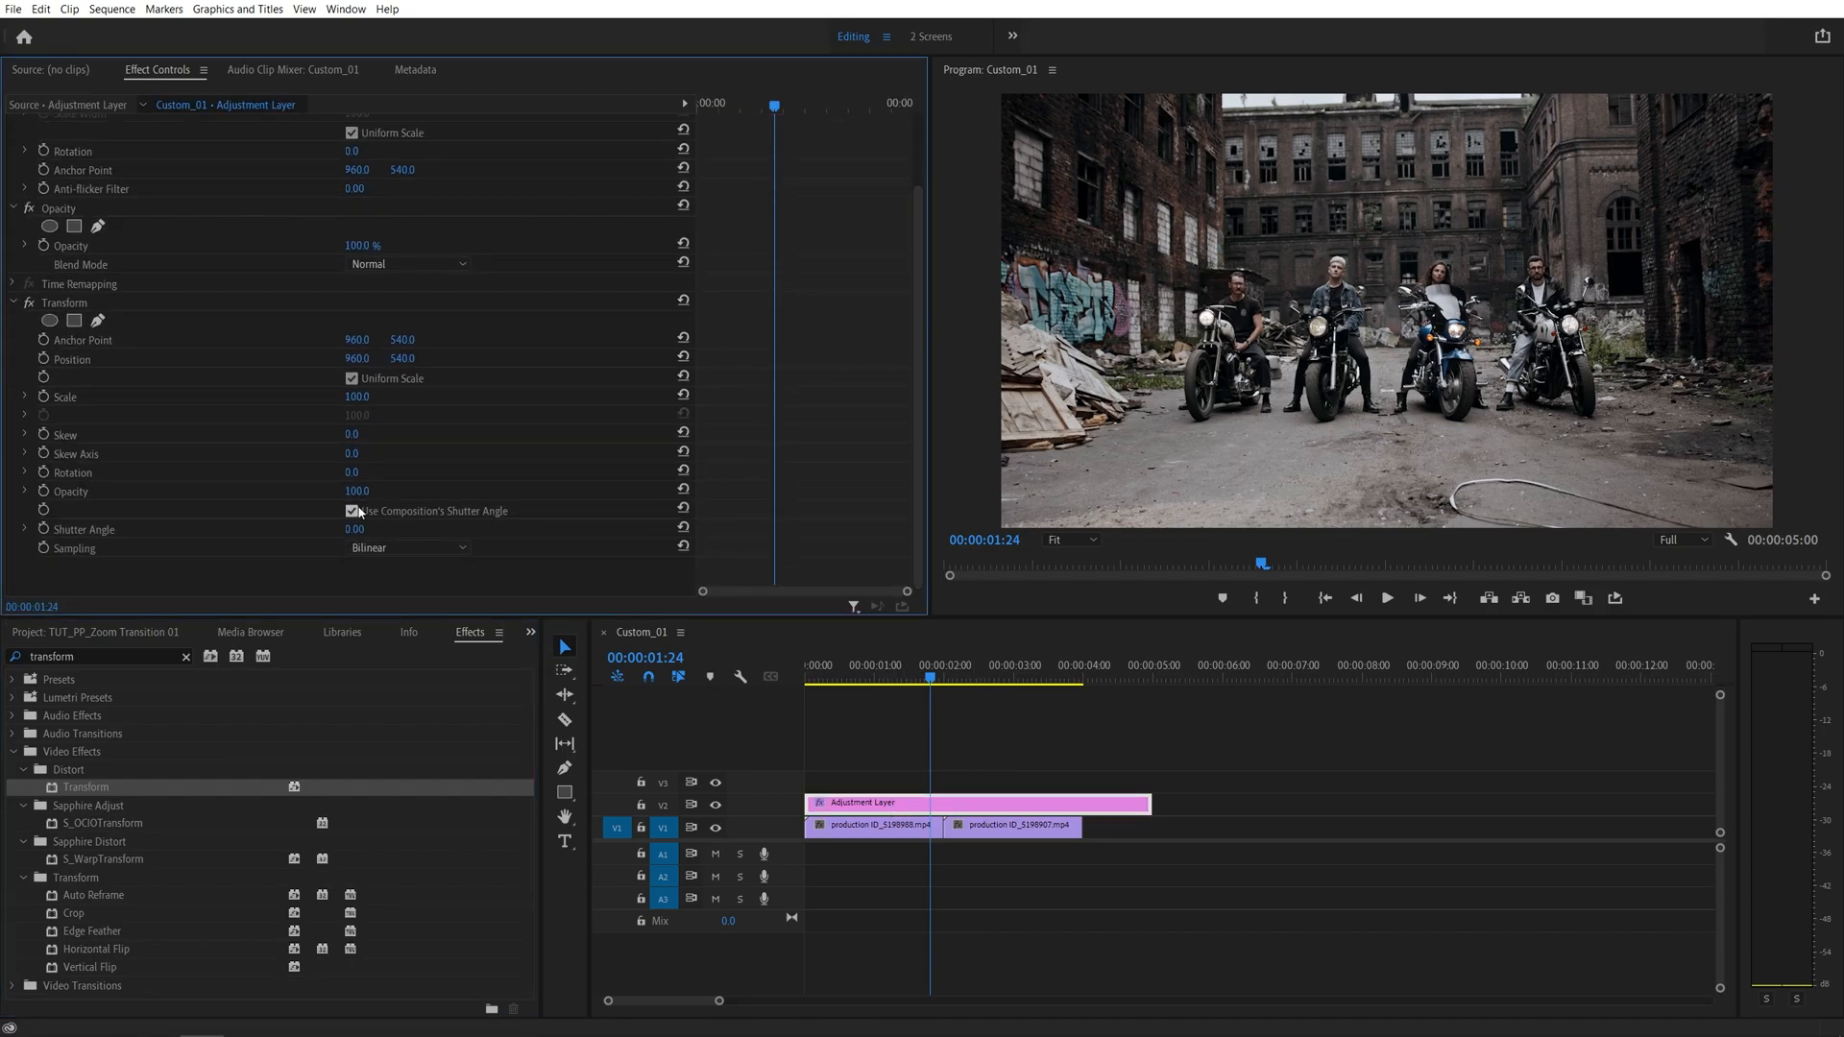
click(351, 511)
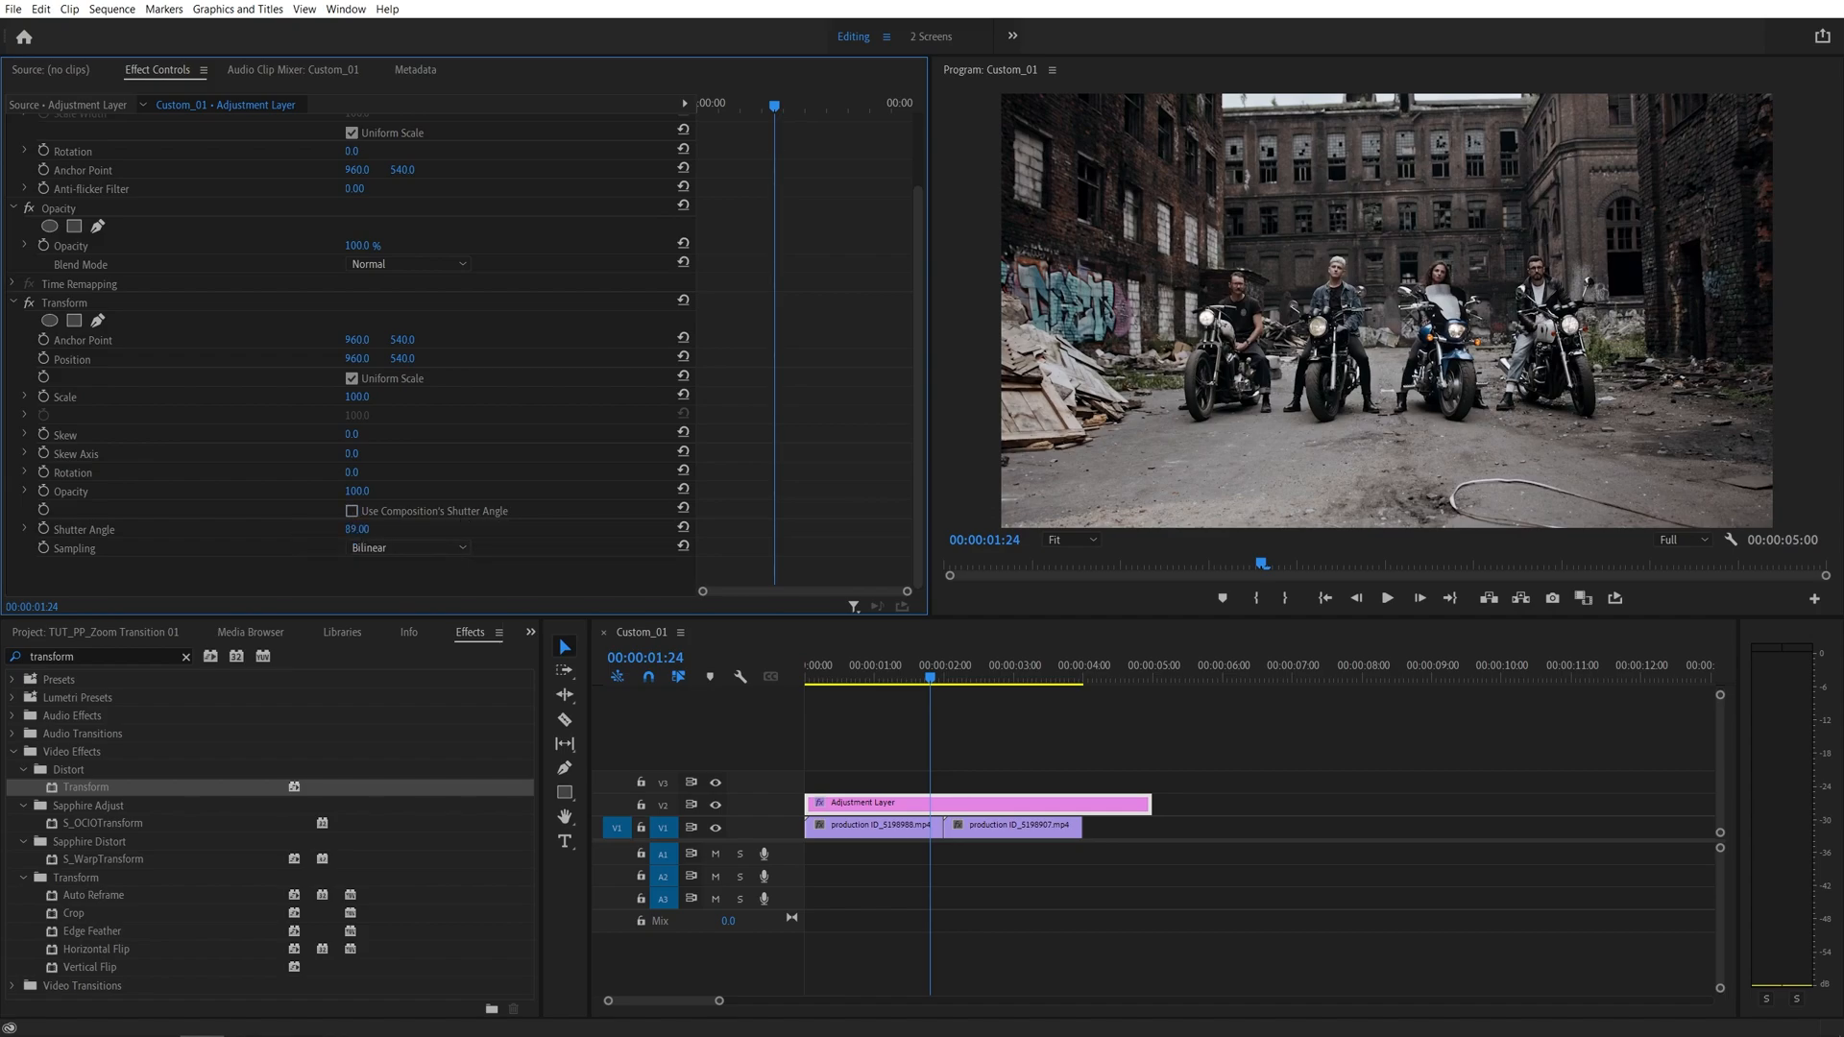
click(357, 530)
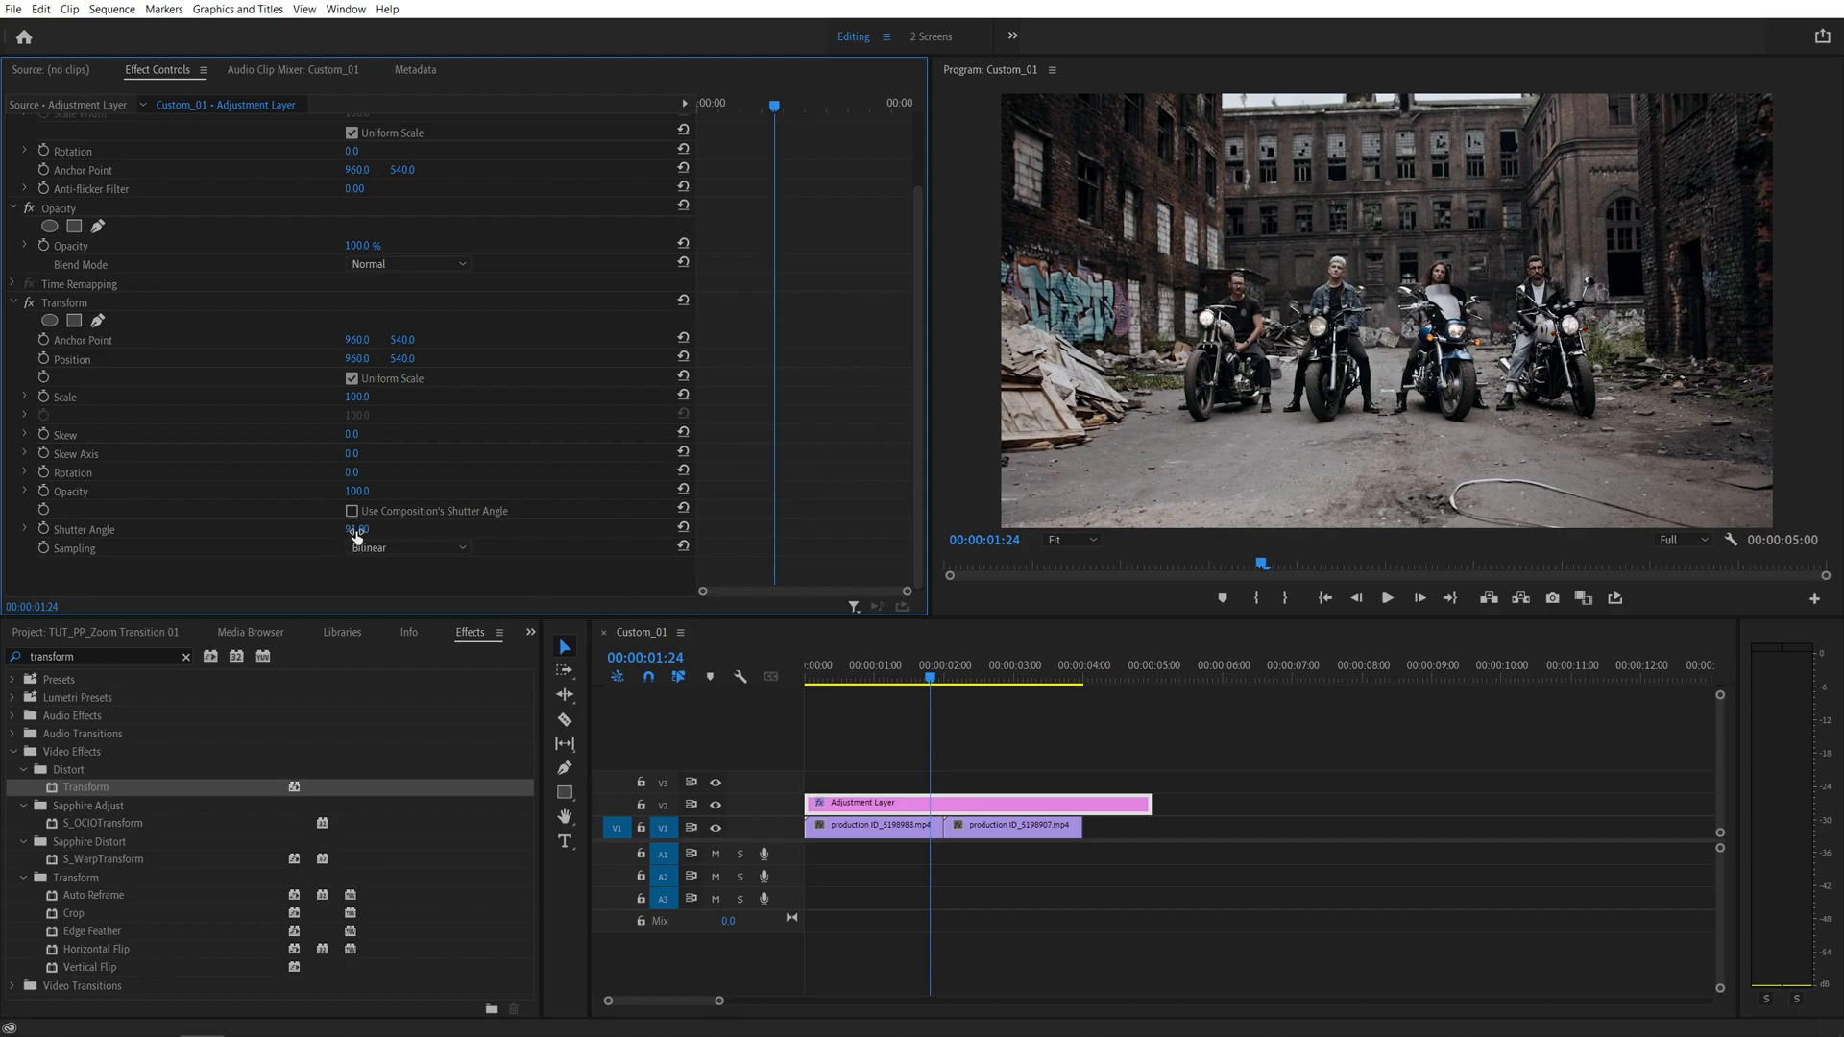
double_click(359, 528)
text(360)
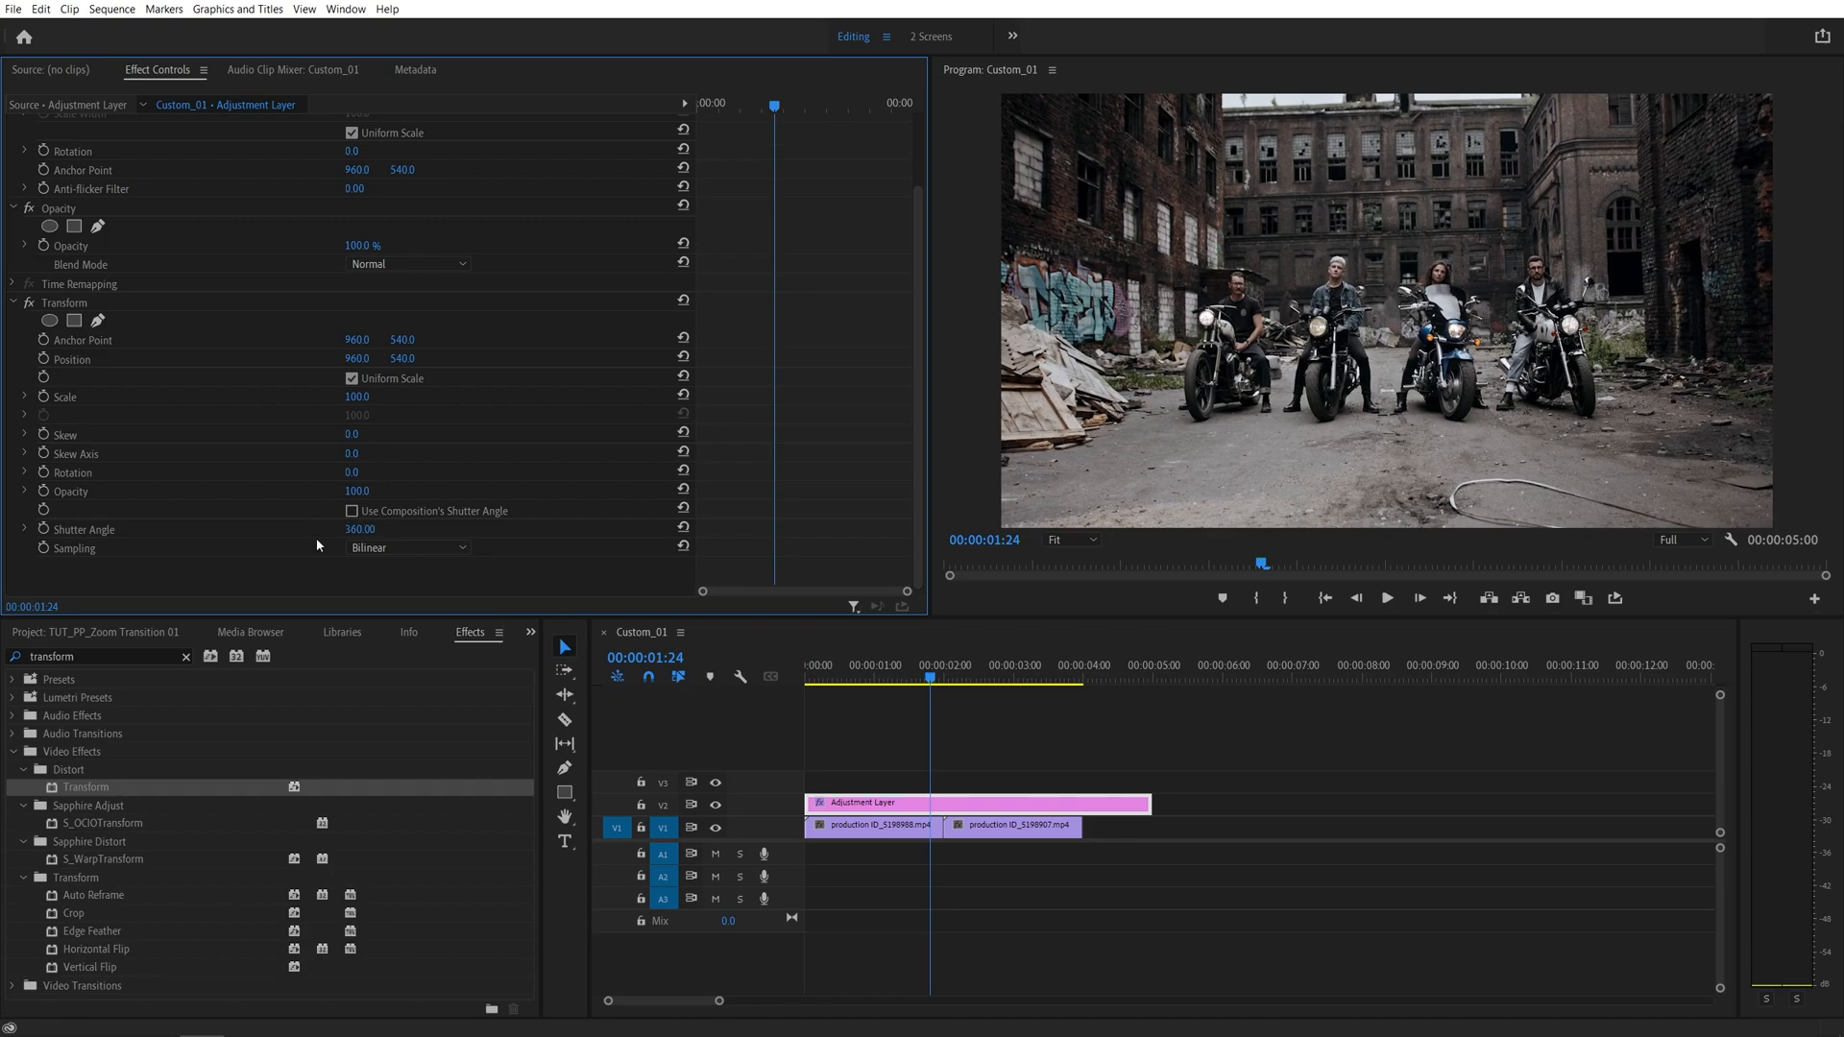
click(932, 680)
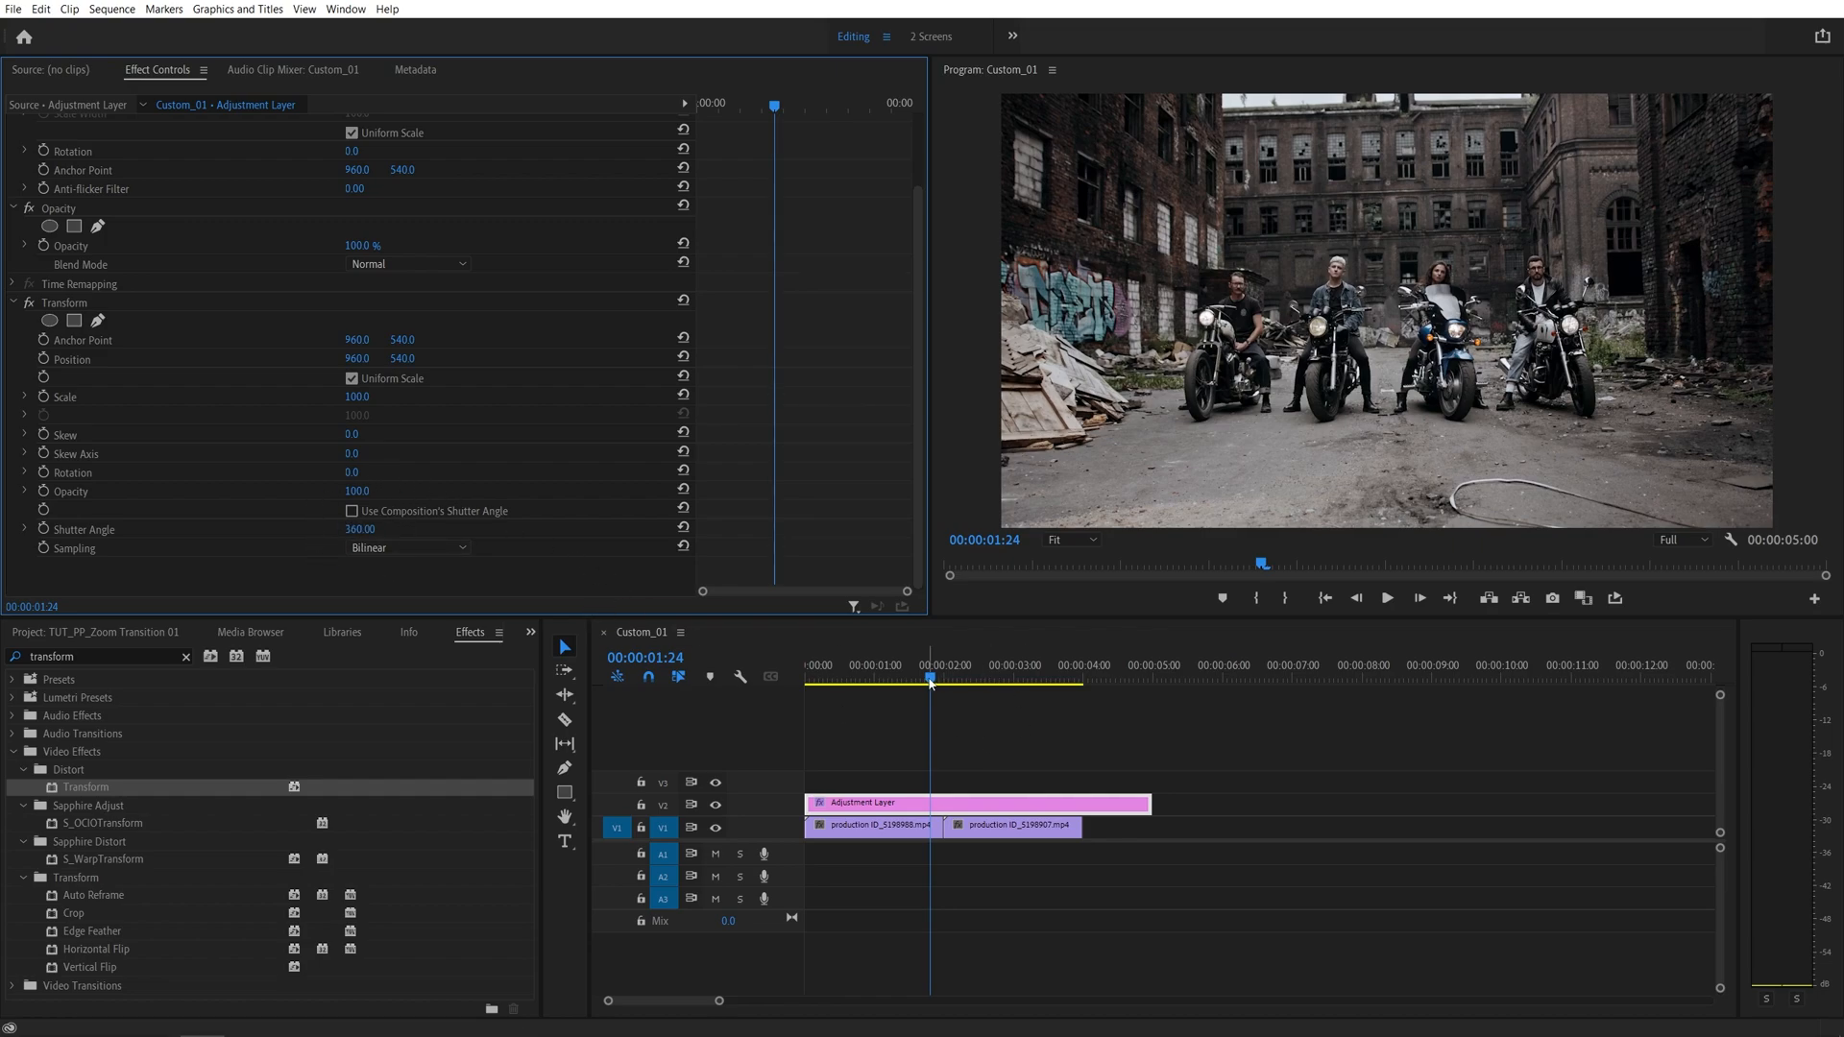
- Enable Scale animation zoomed in at 2:00, then reset Scale to normal five frames earlier
click(942, 679)
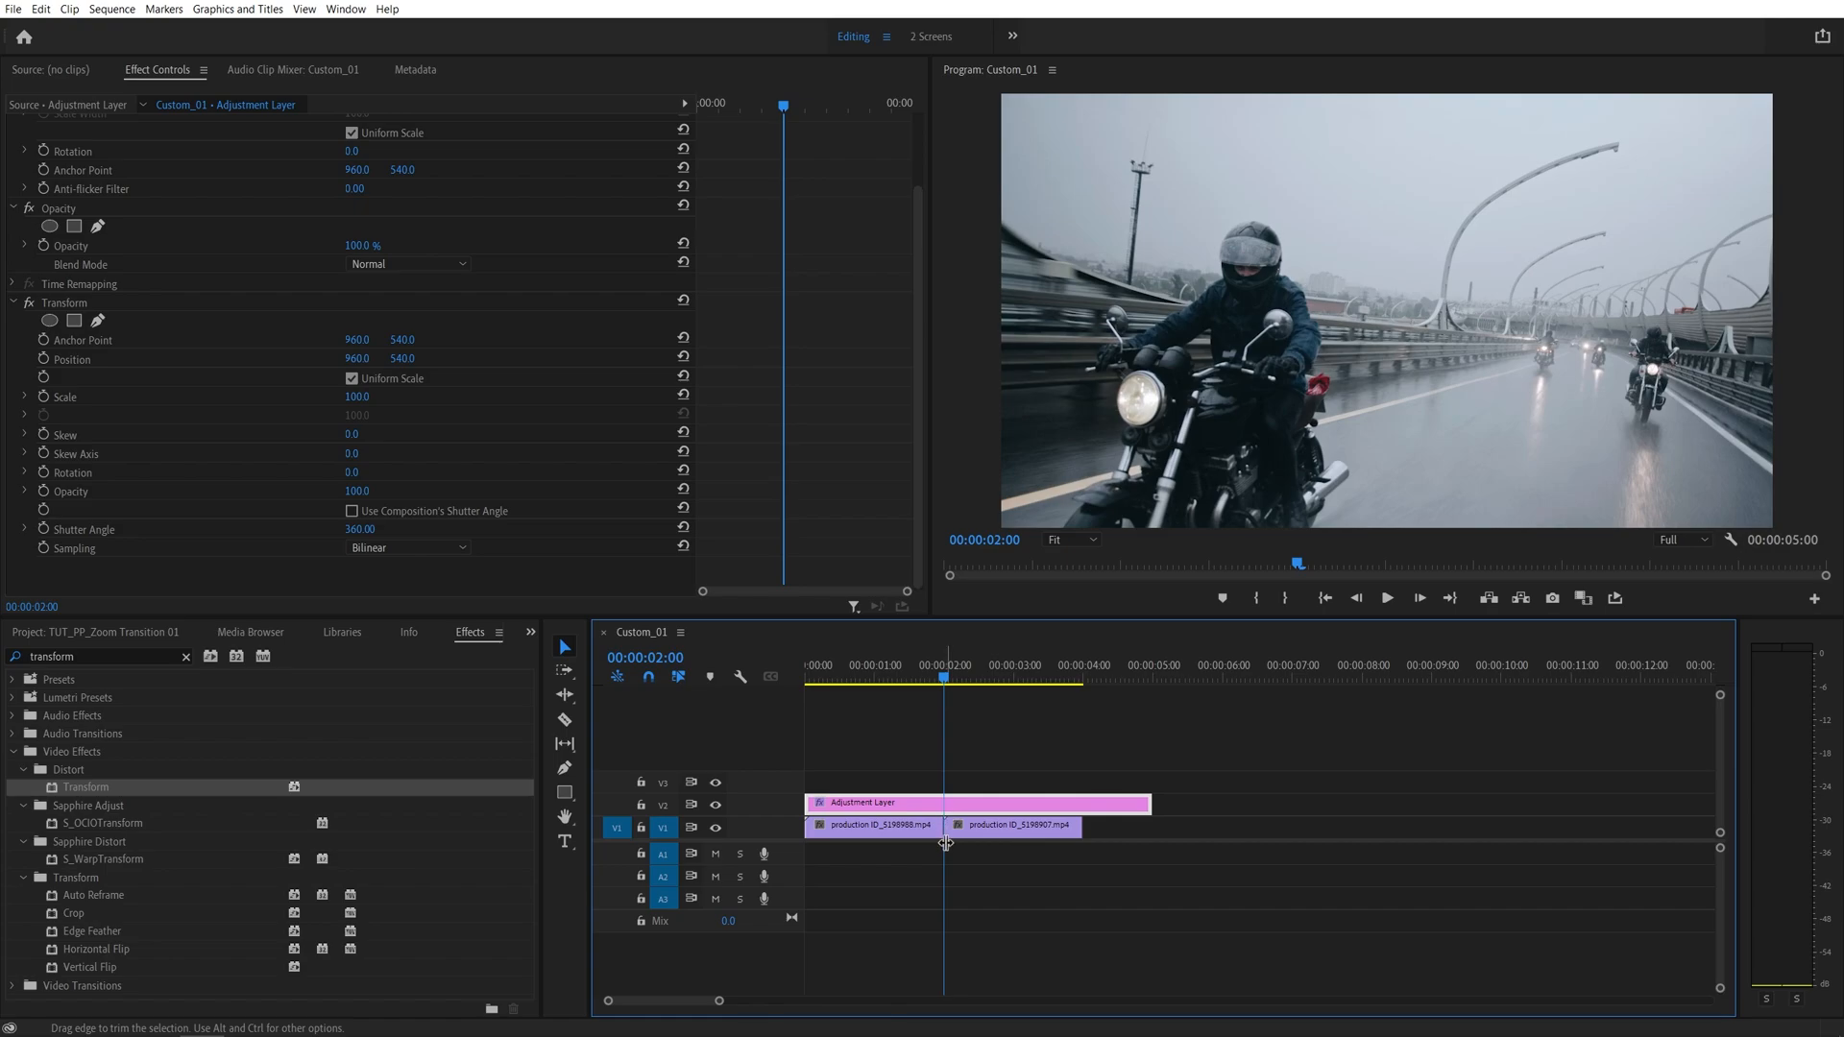
mouse_move(44, 405)
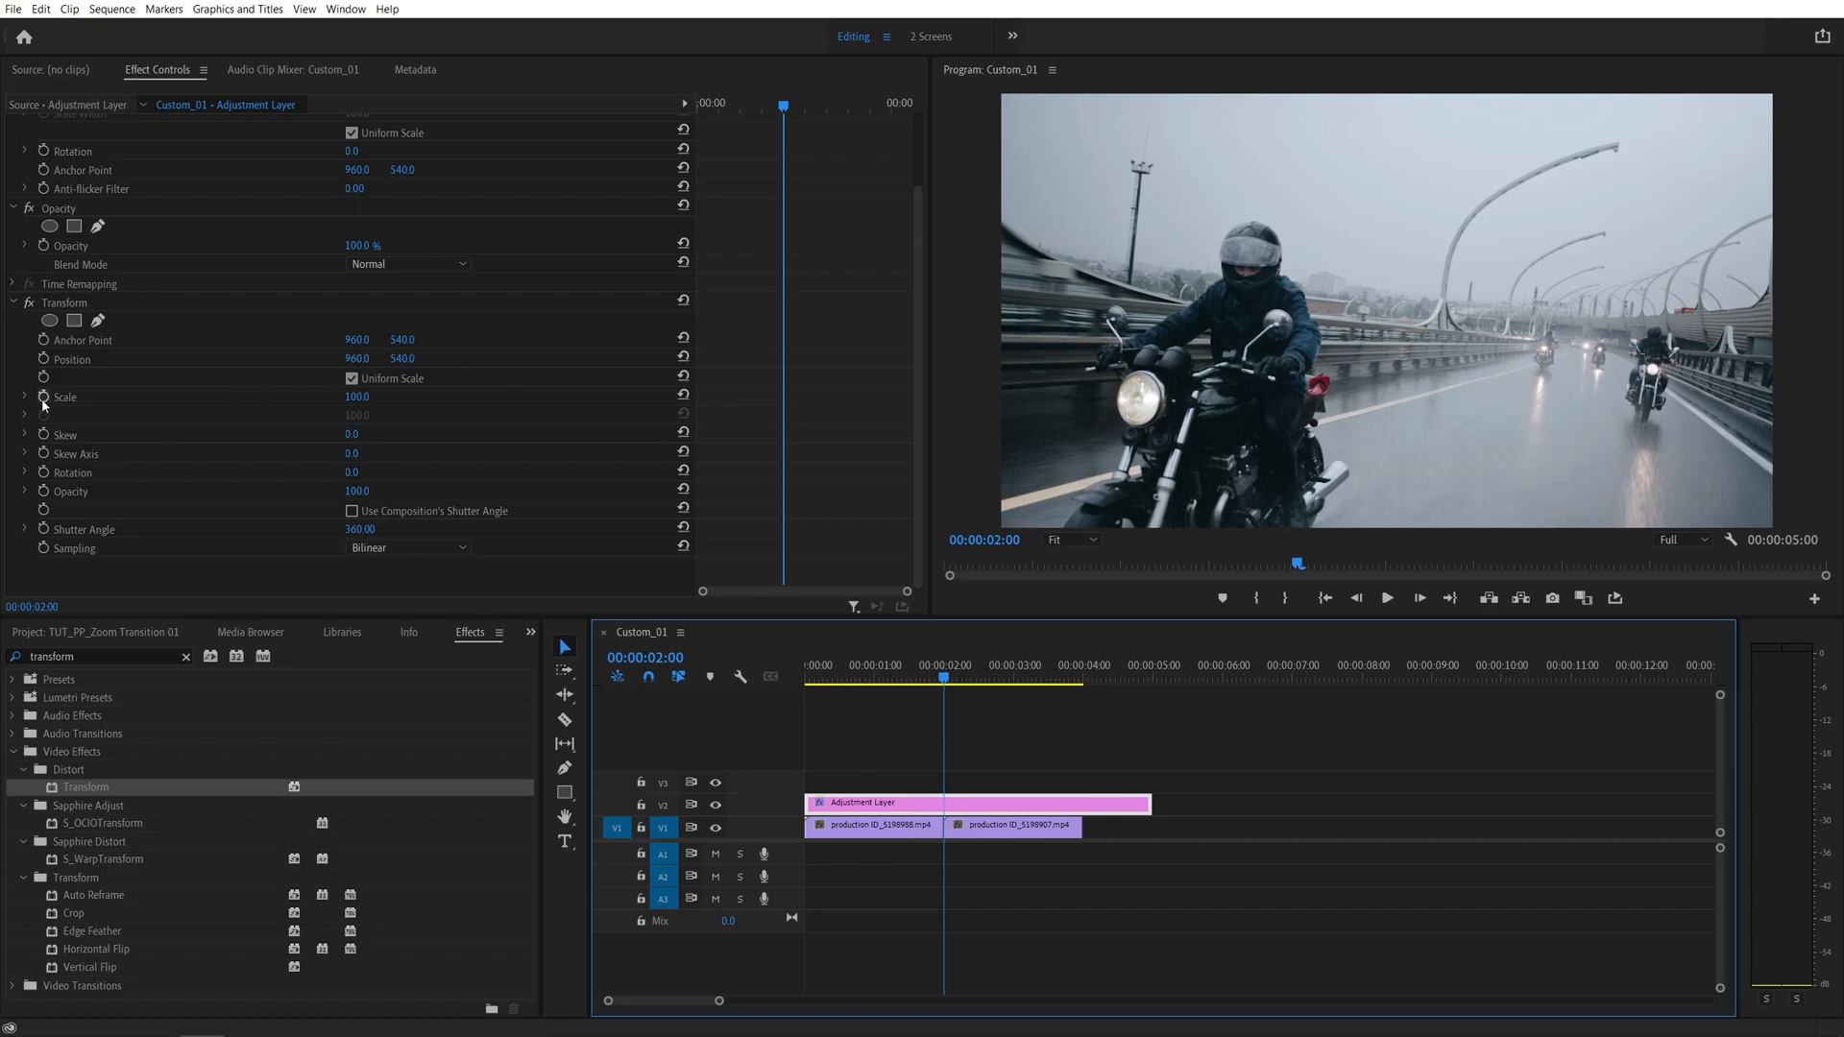
click(64, 398)
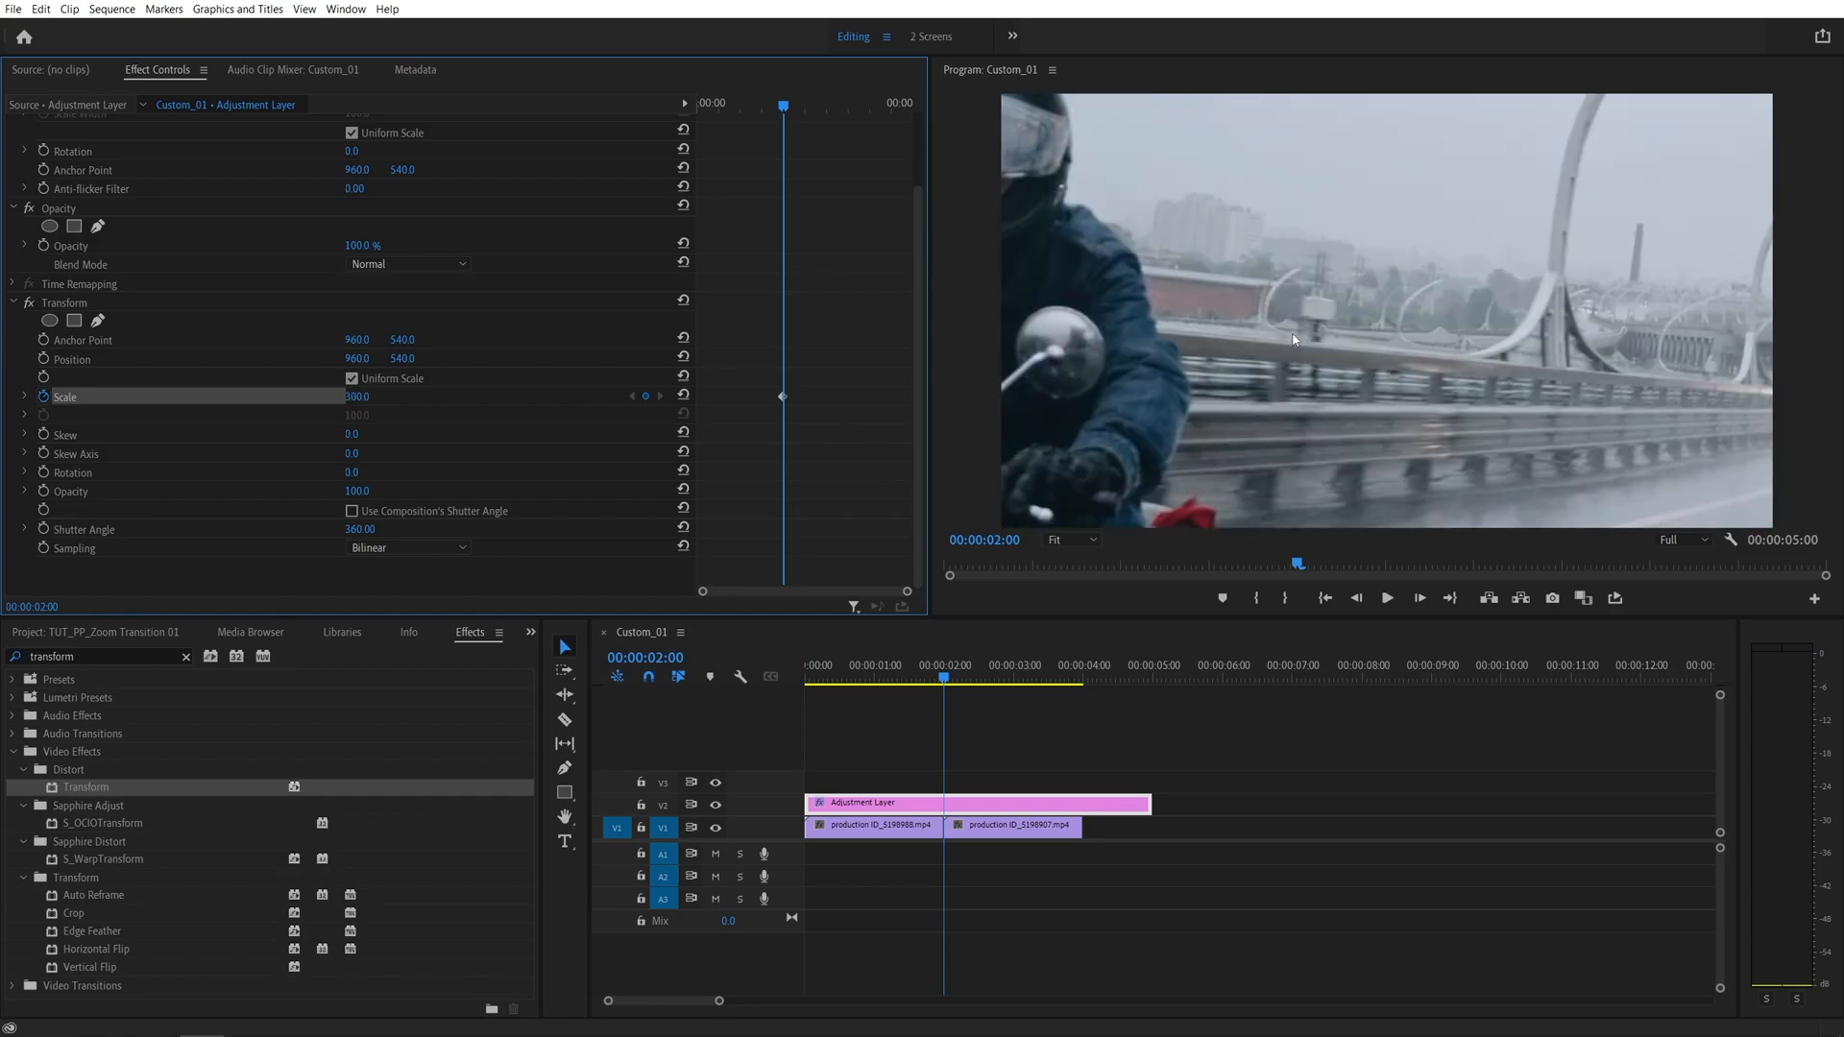
key(Left)
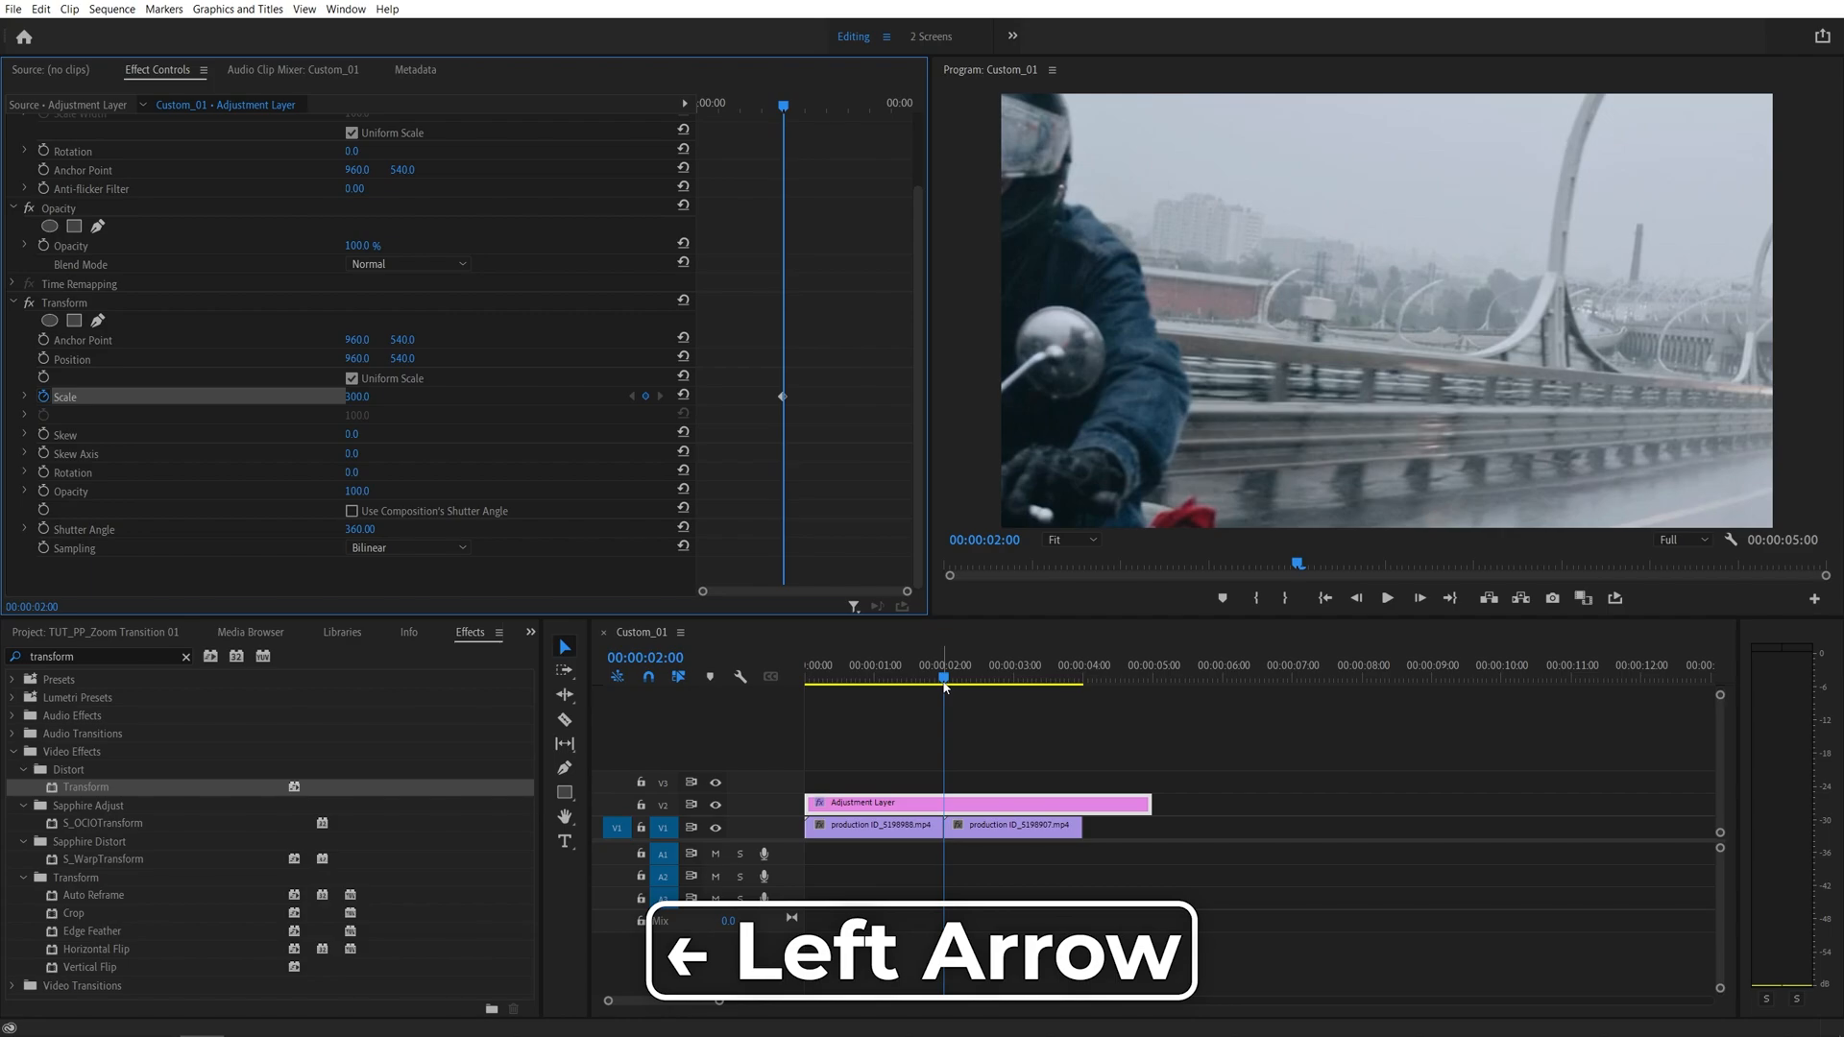
key(Left)
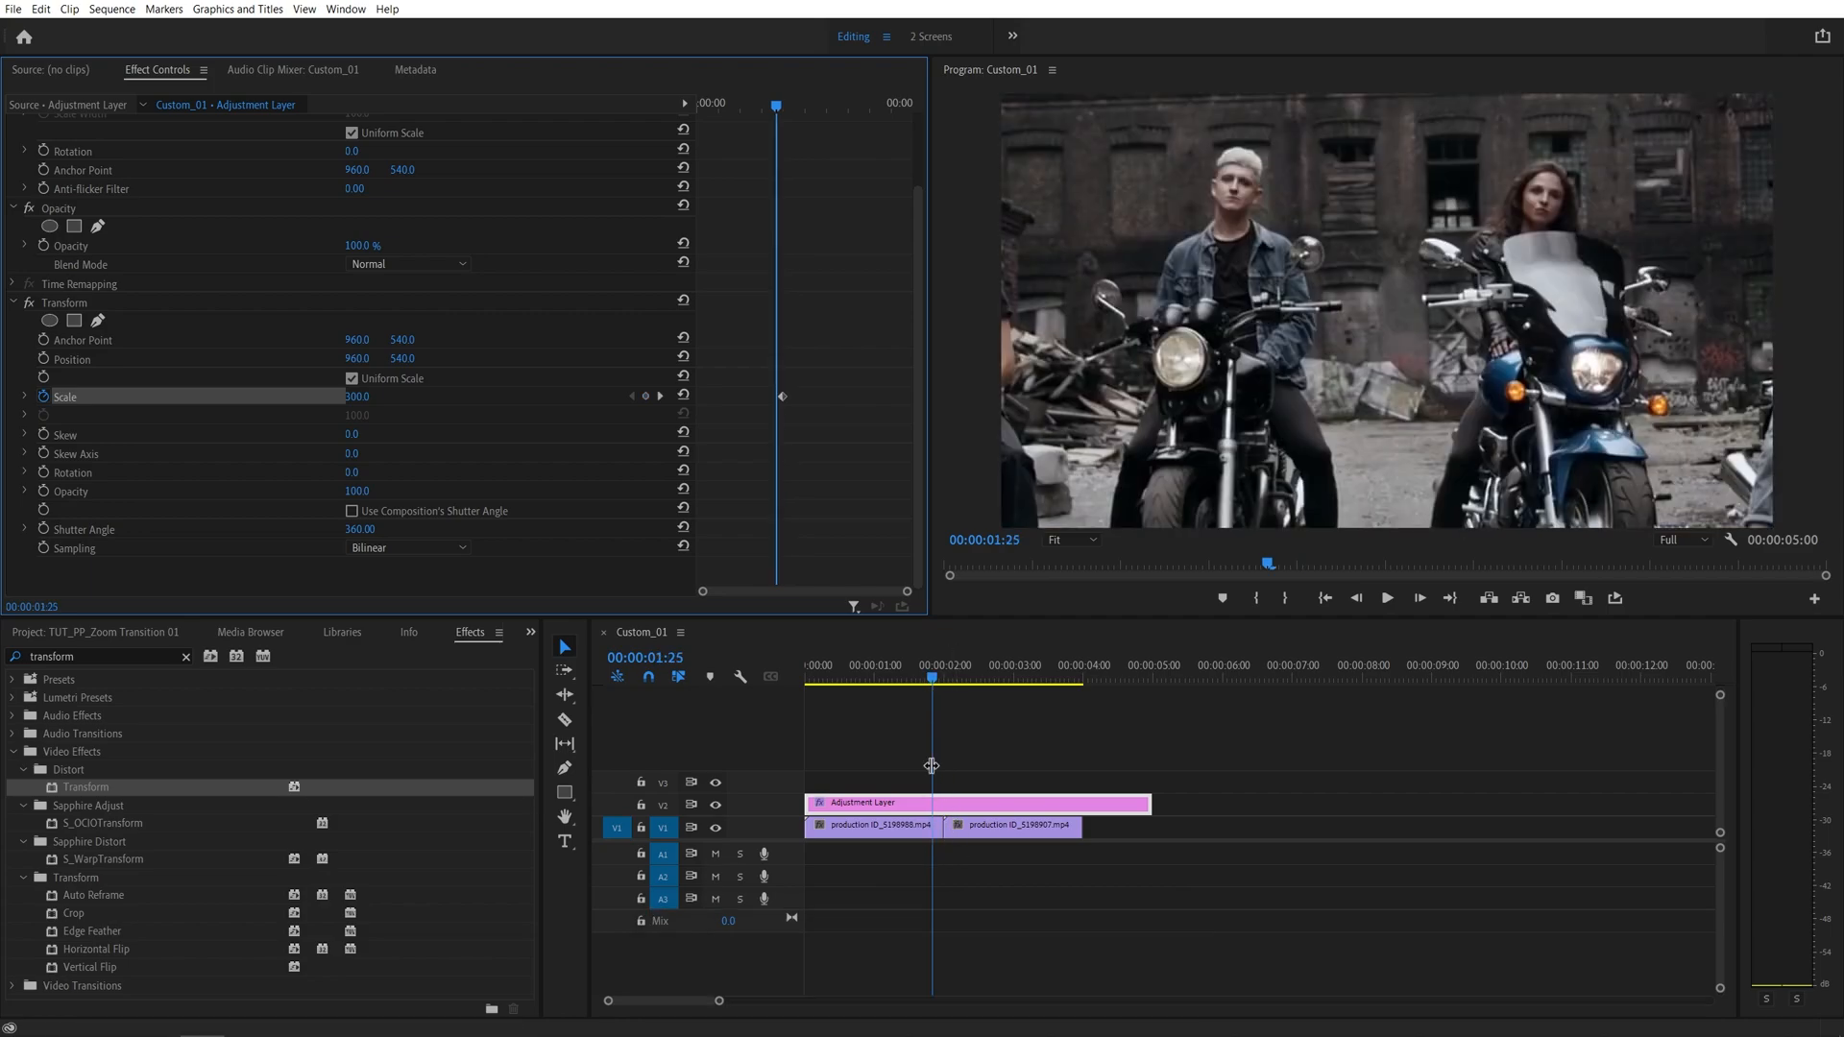
mouse_move(684, 395)
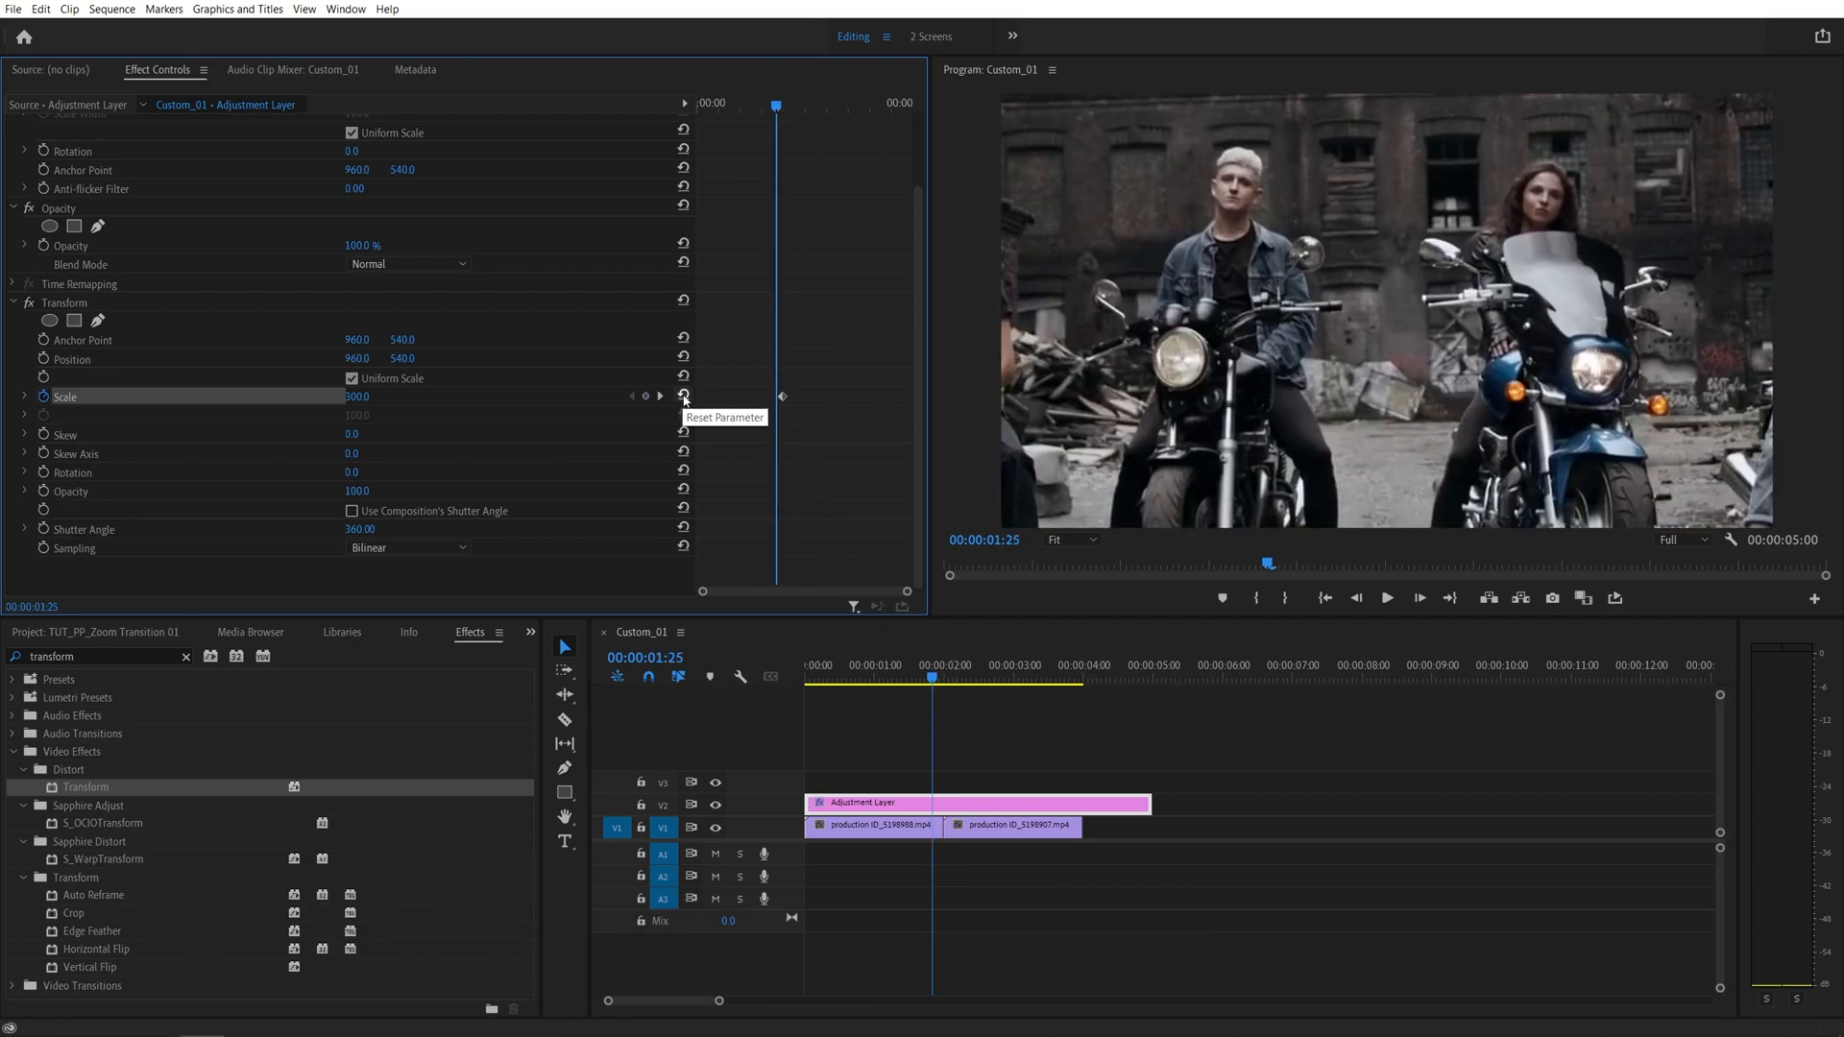
click(682, 396)
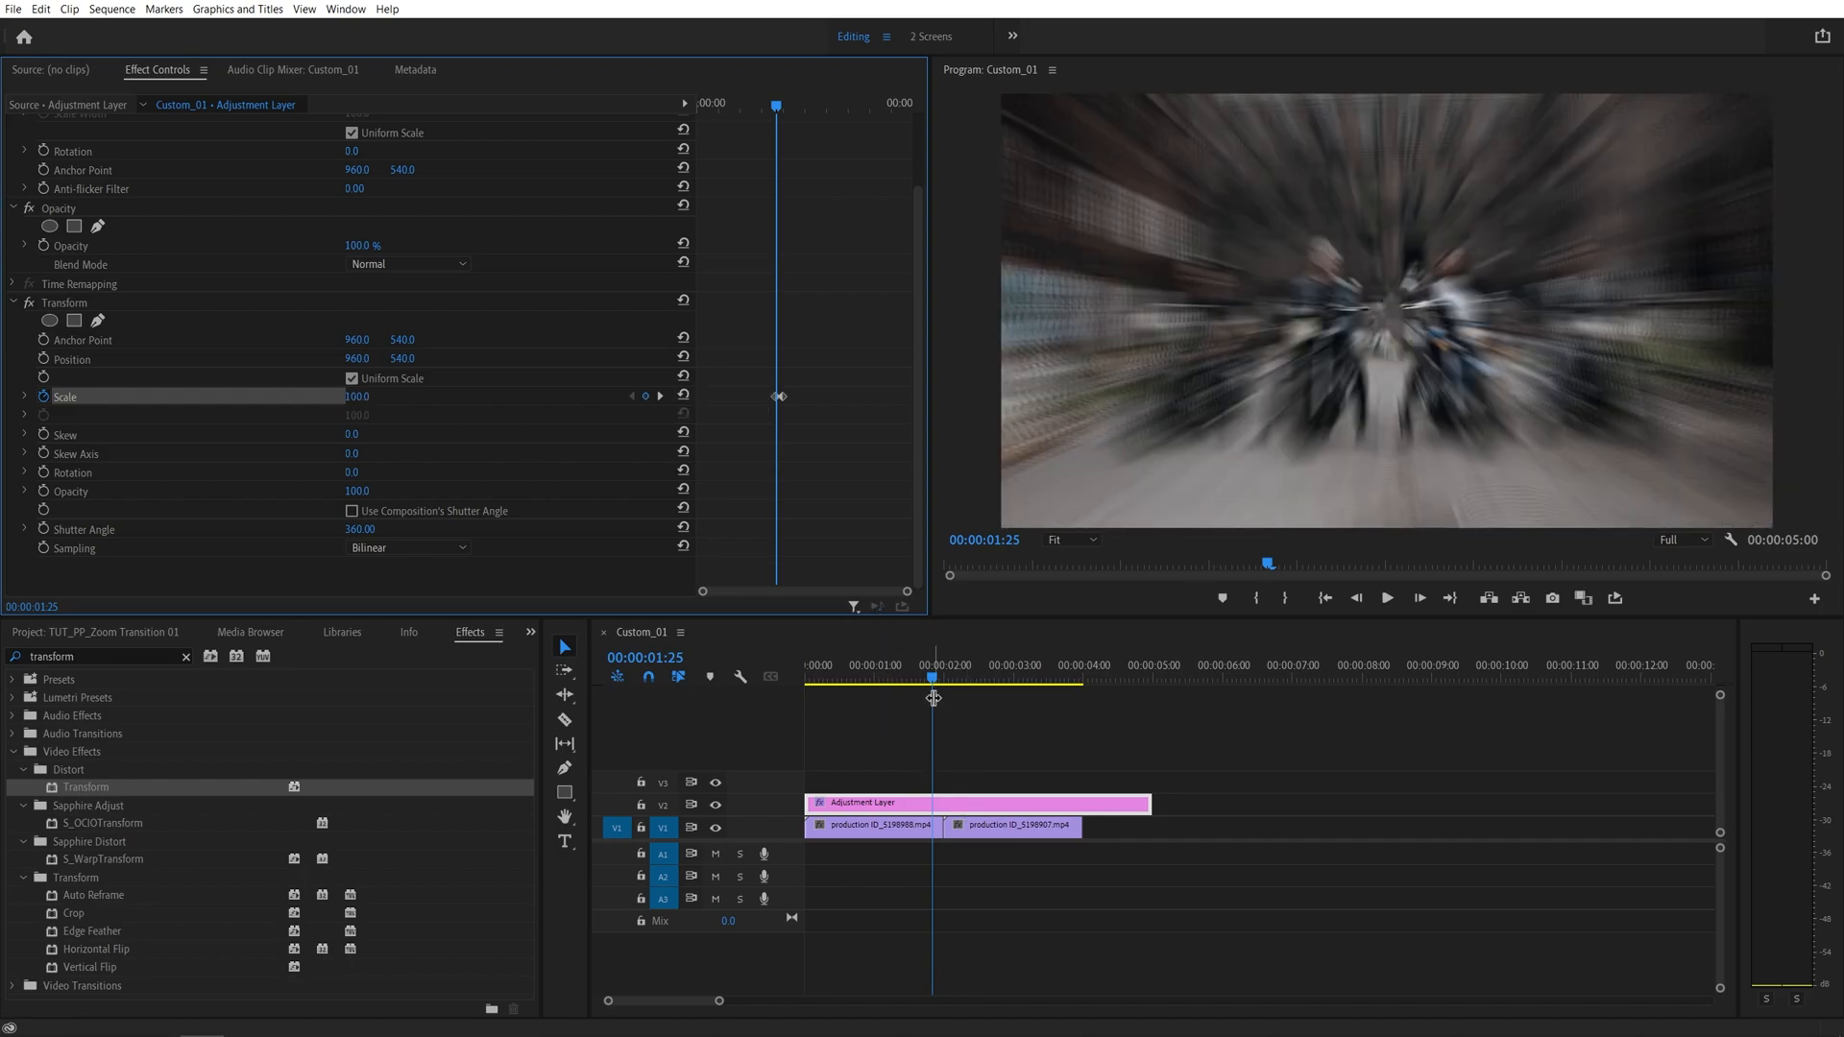
- Step forward past the cut to five frames after it for the third normal-scale keyframe
key(right)
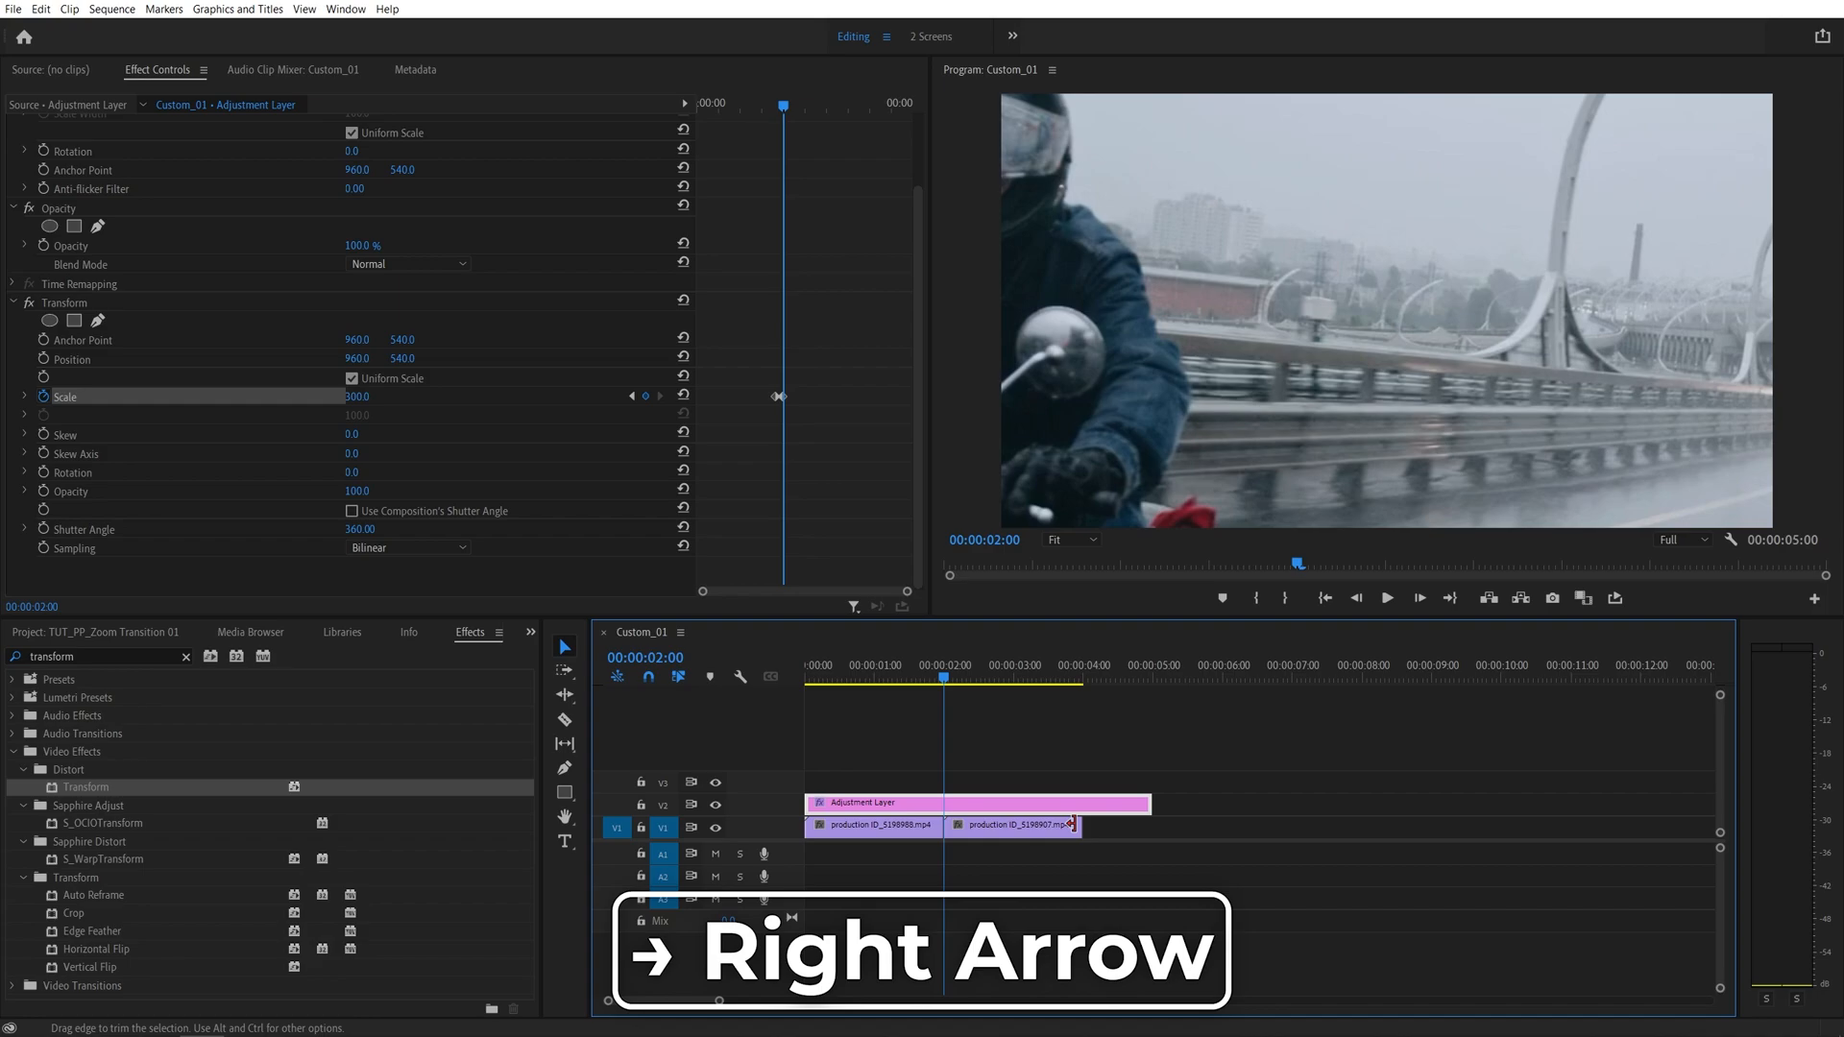
key(Right)
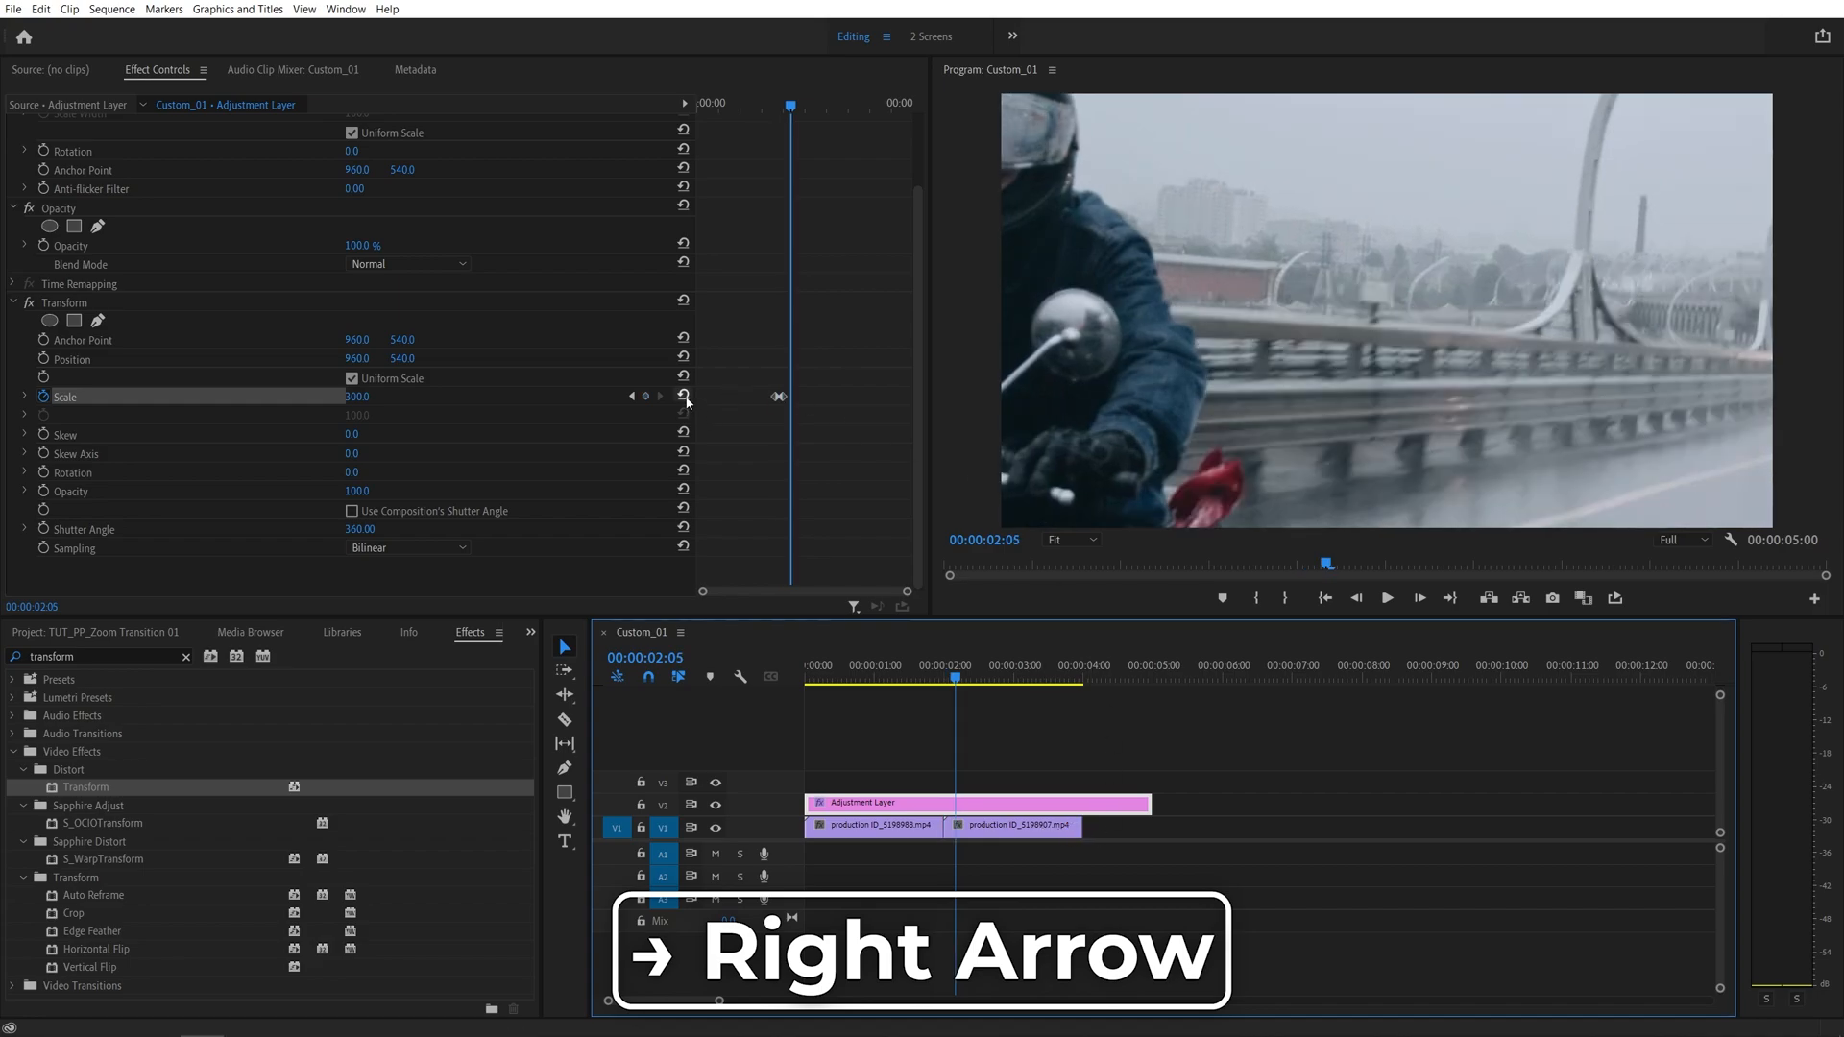
key(Right)
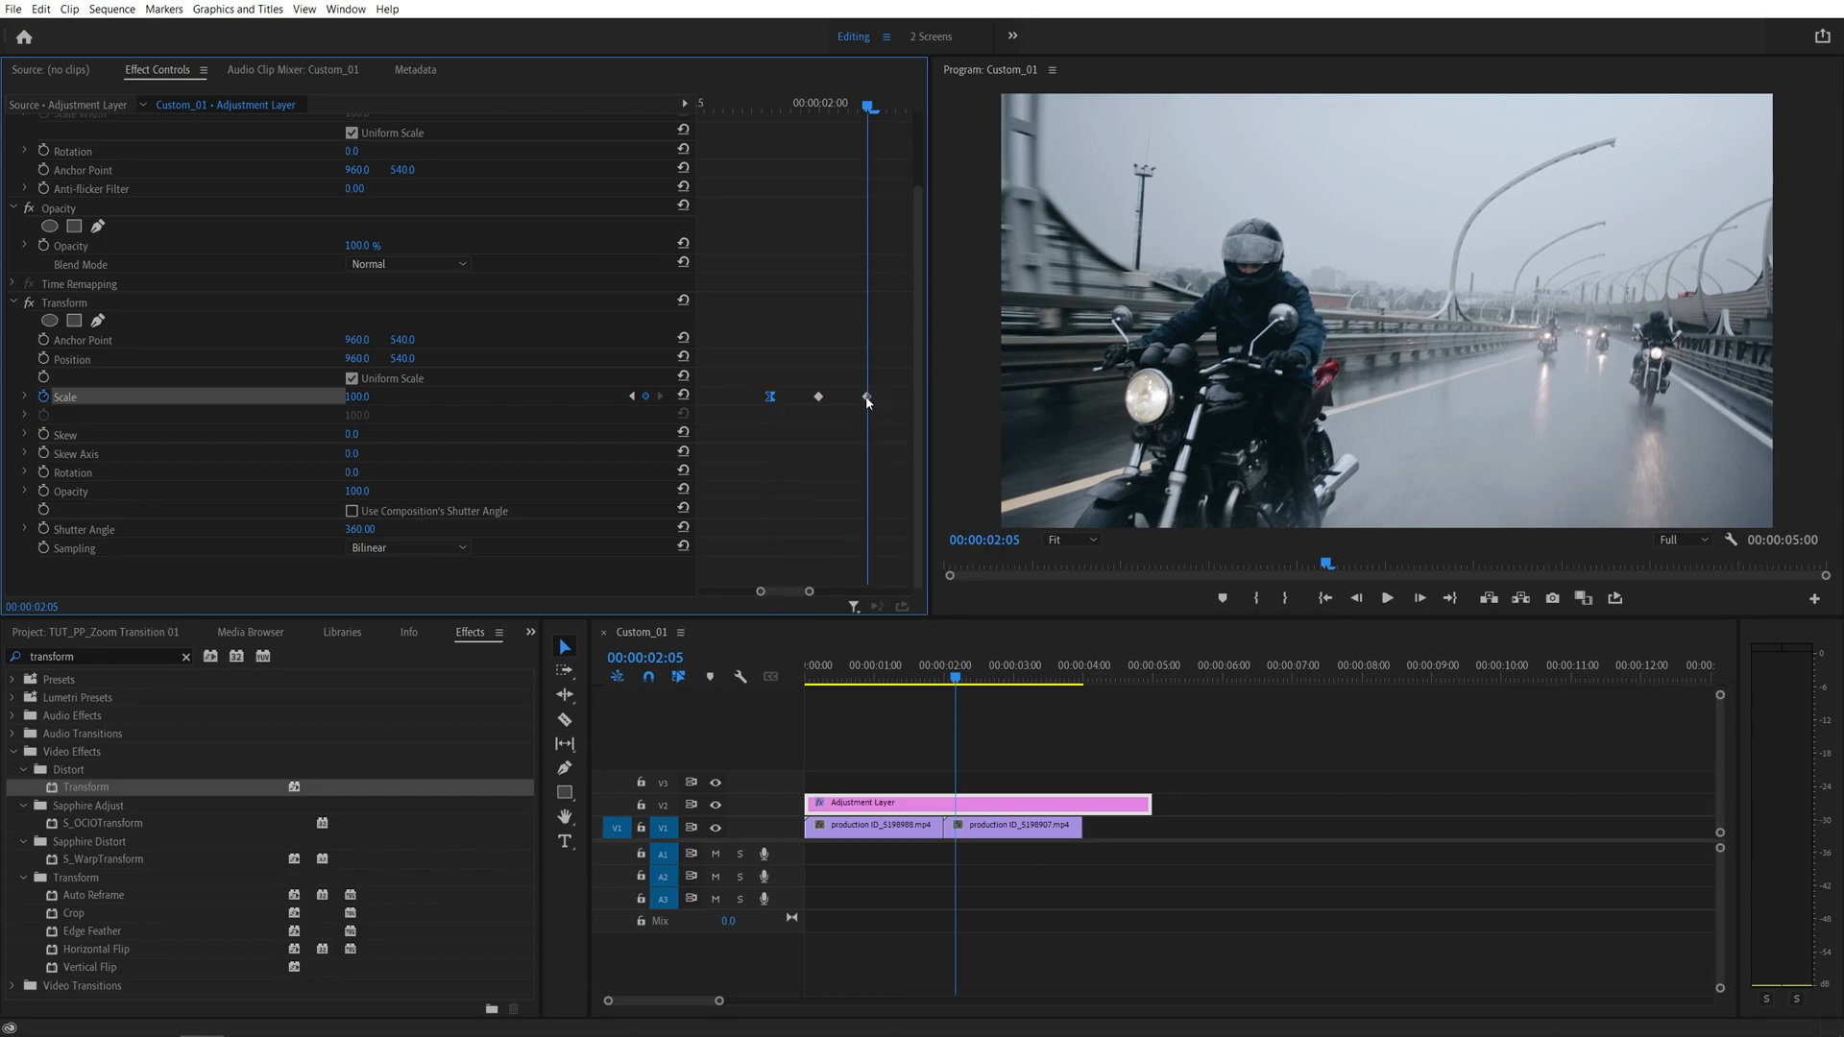
- Select the outer Scale keyframes for Ease In / Ease Out temporal interpolation
click(866, 396)
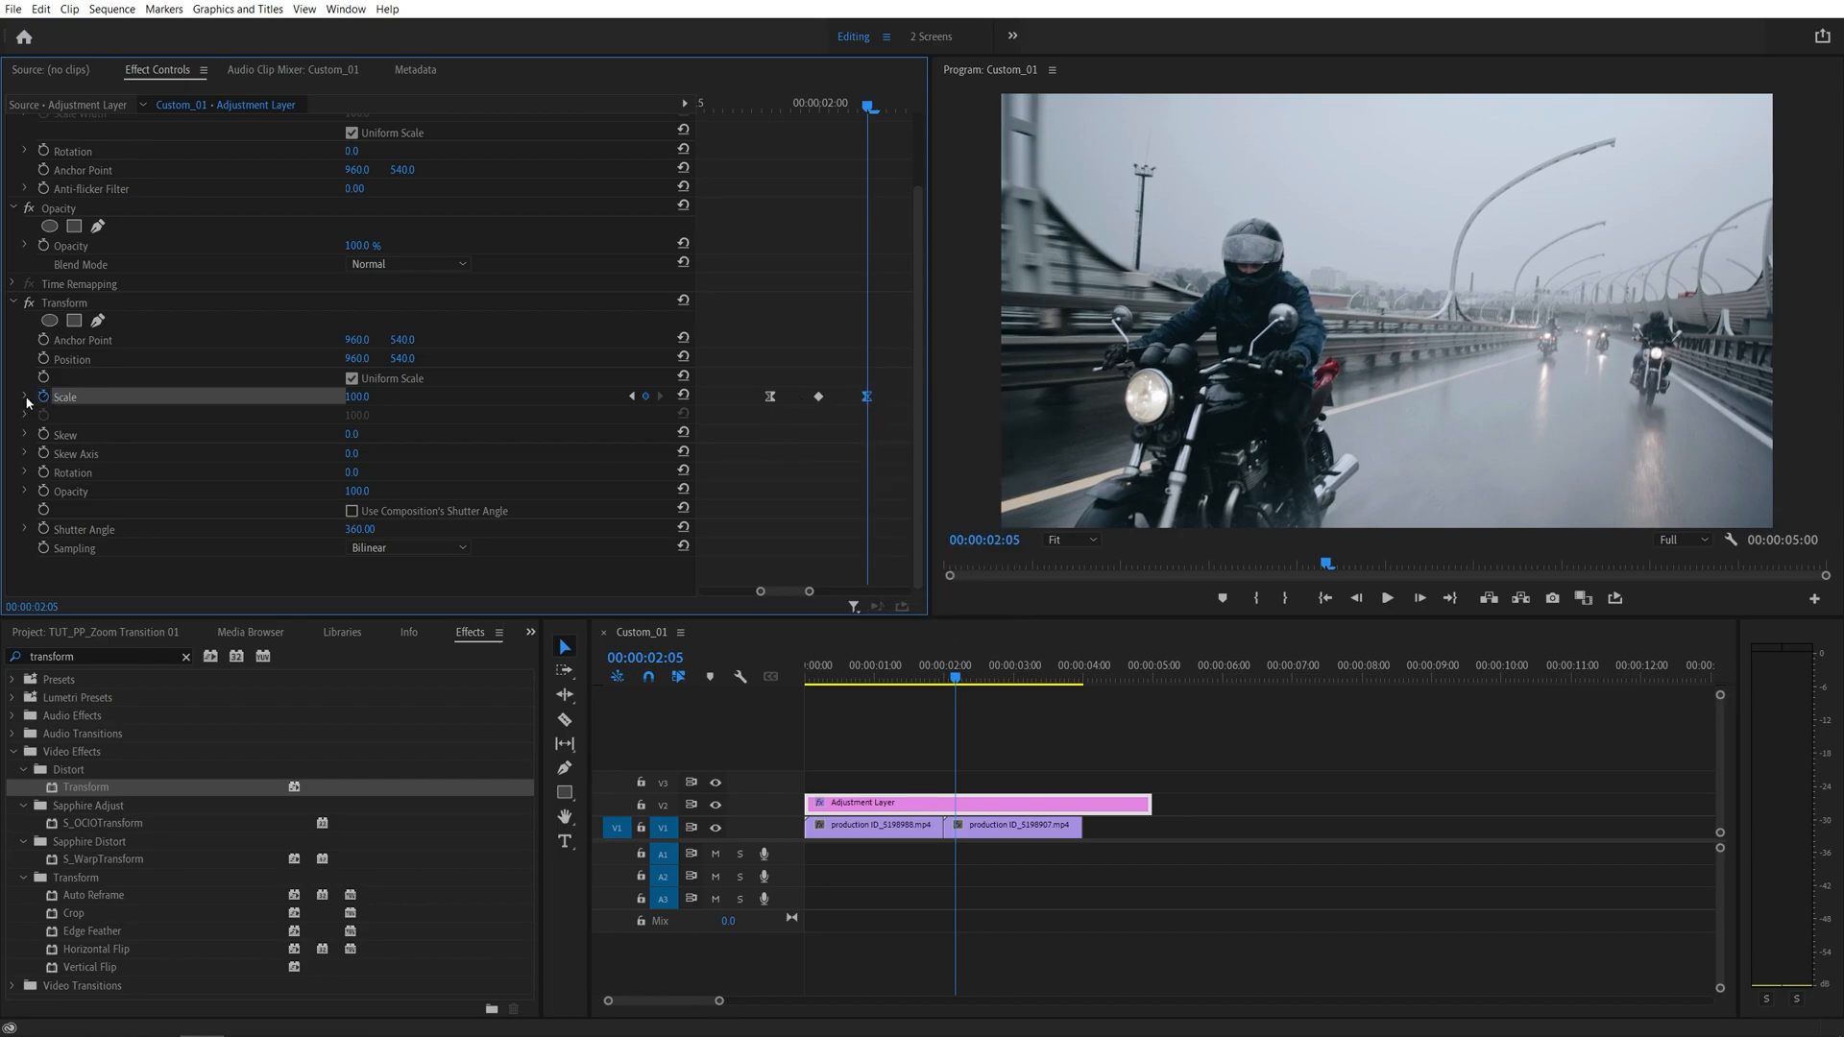
- Expand Scale's velocity graph and steepen the Bezier curve into a sharp spike at the cut
click(25, 397)
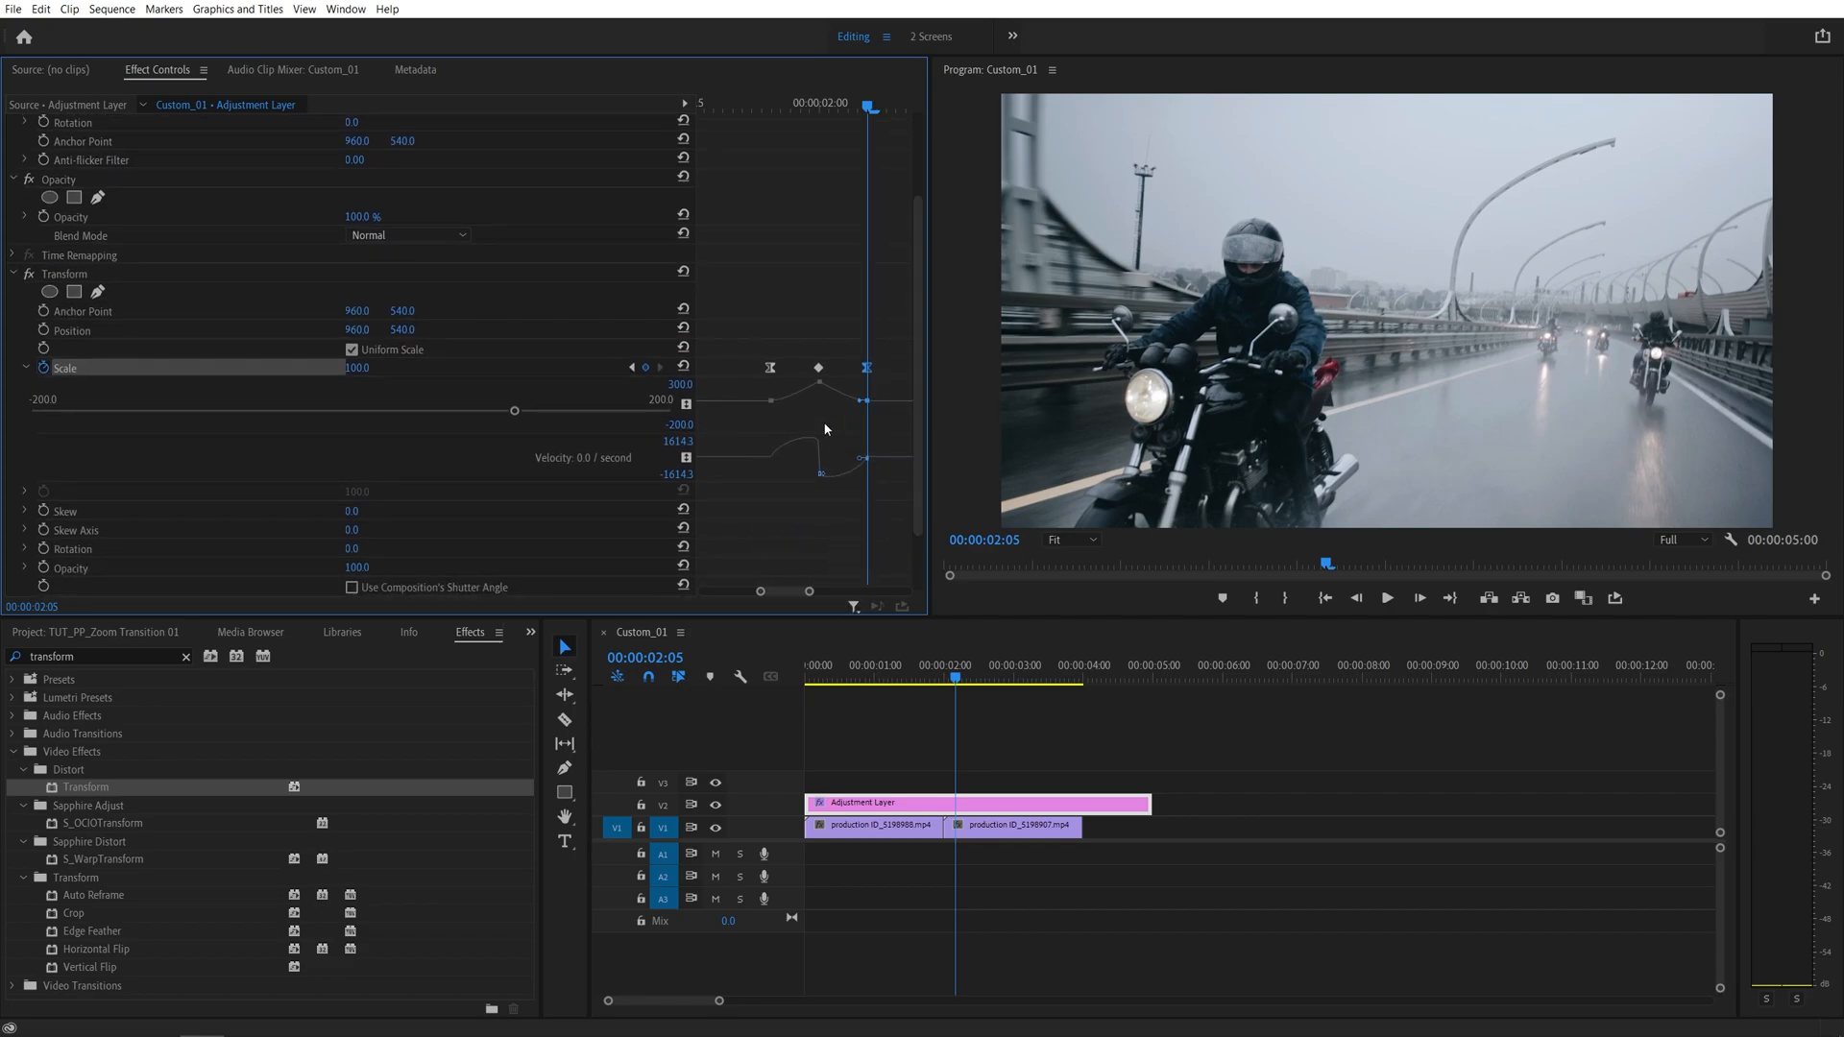
mouse_move(762, 481)
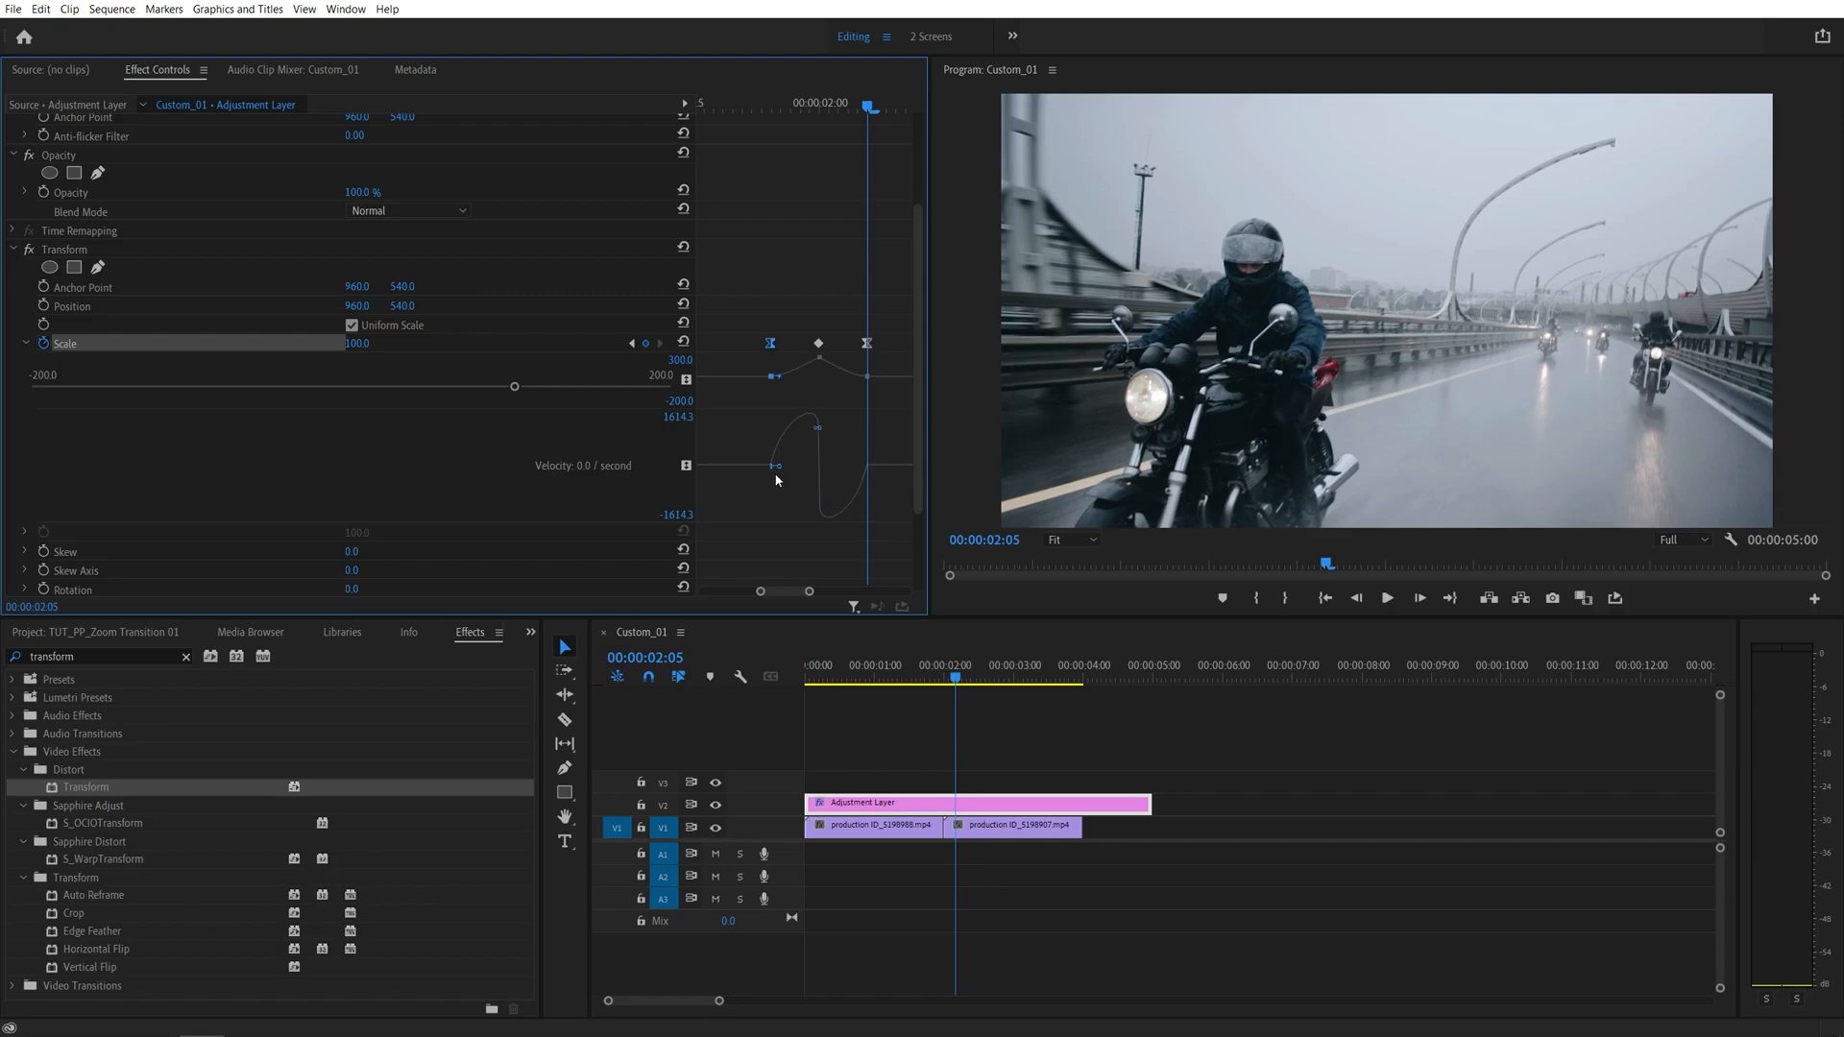
mouse_move(772, 479)
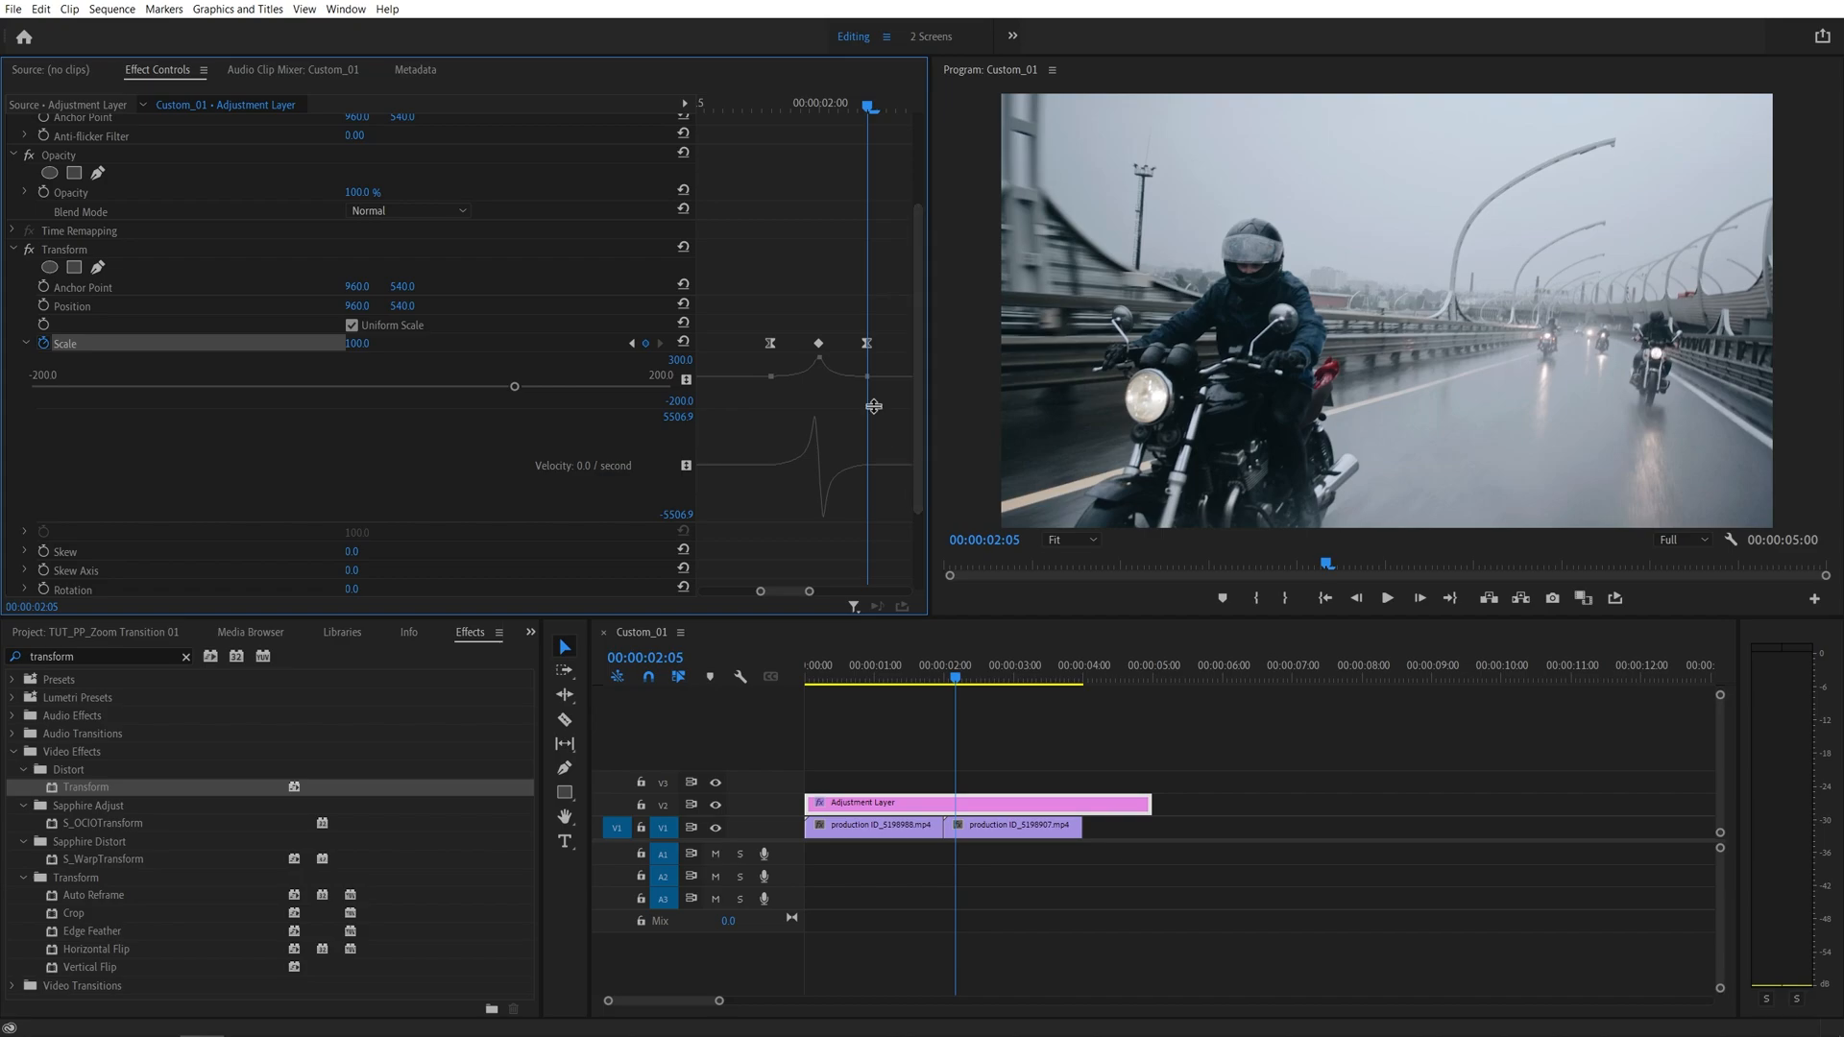
click(920, 678)
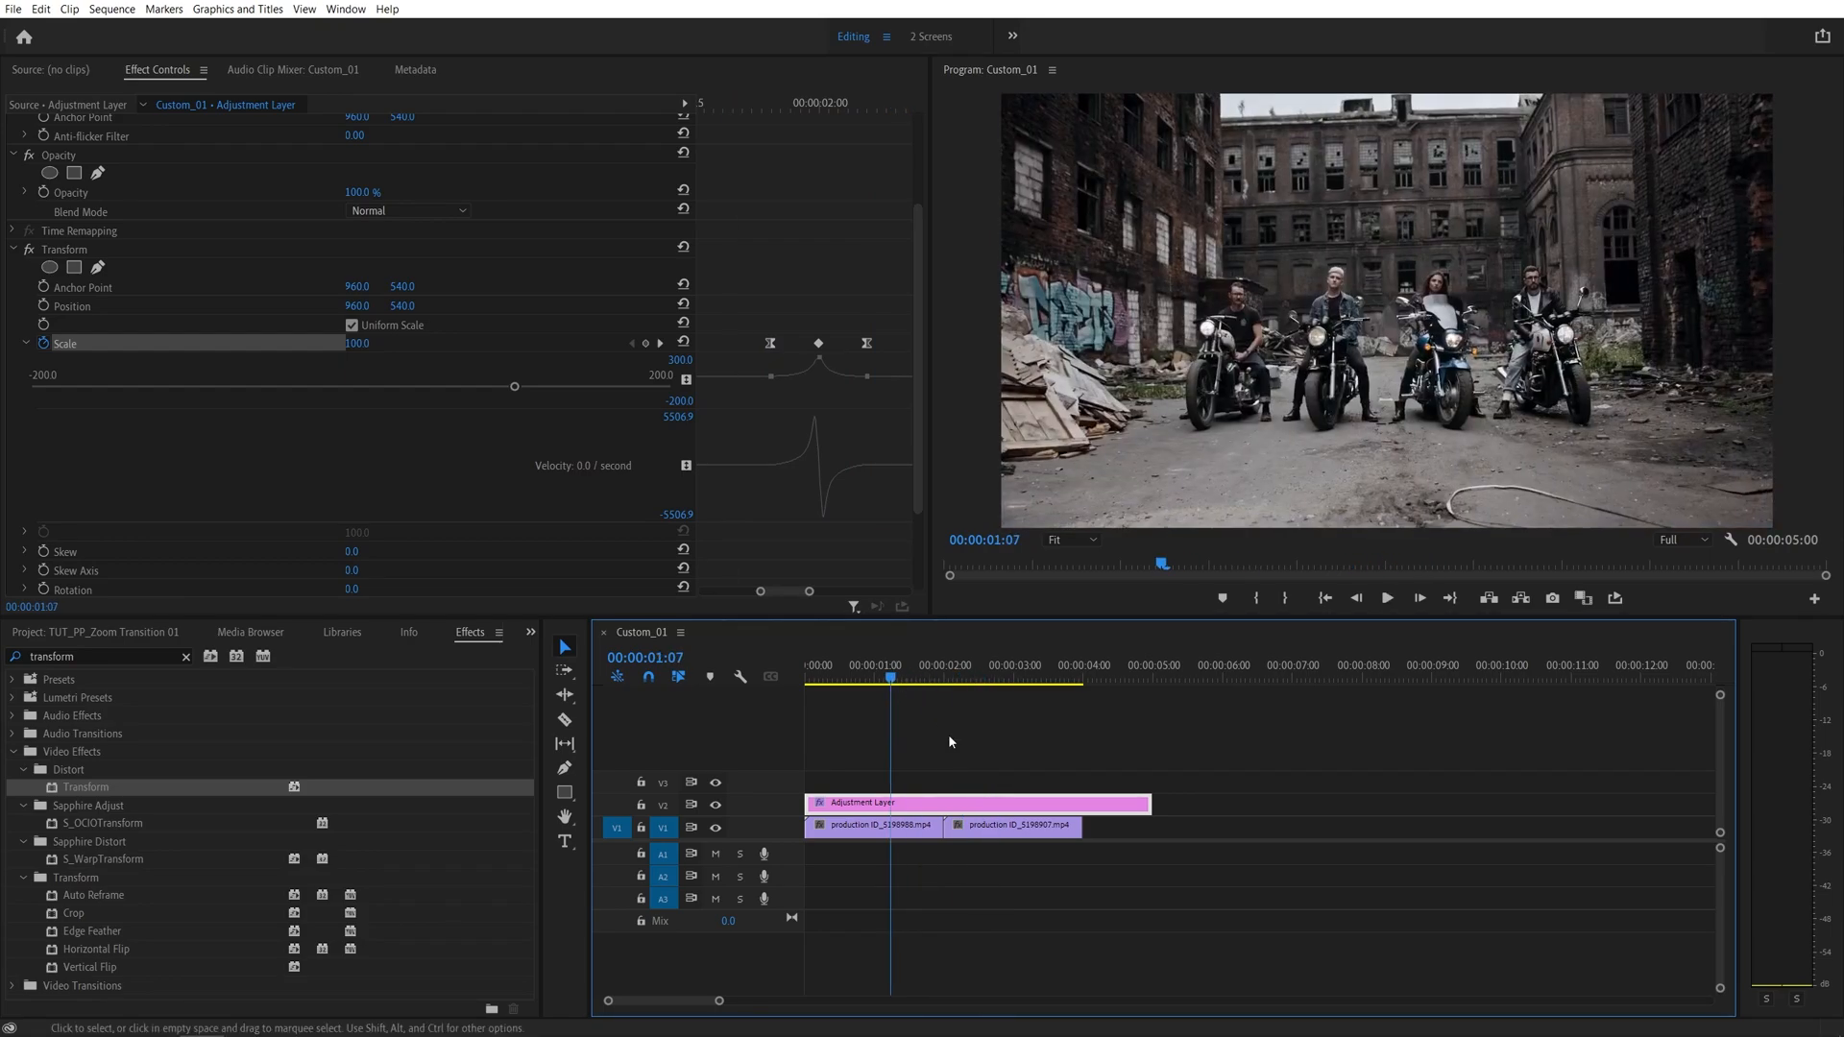
click(991, 680)
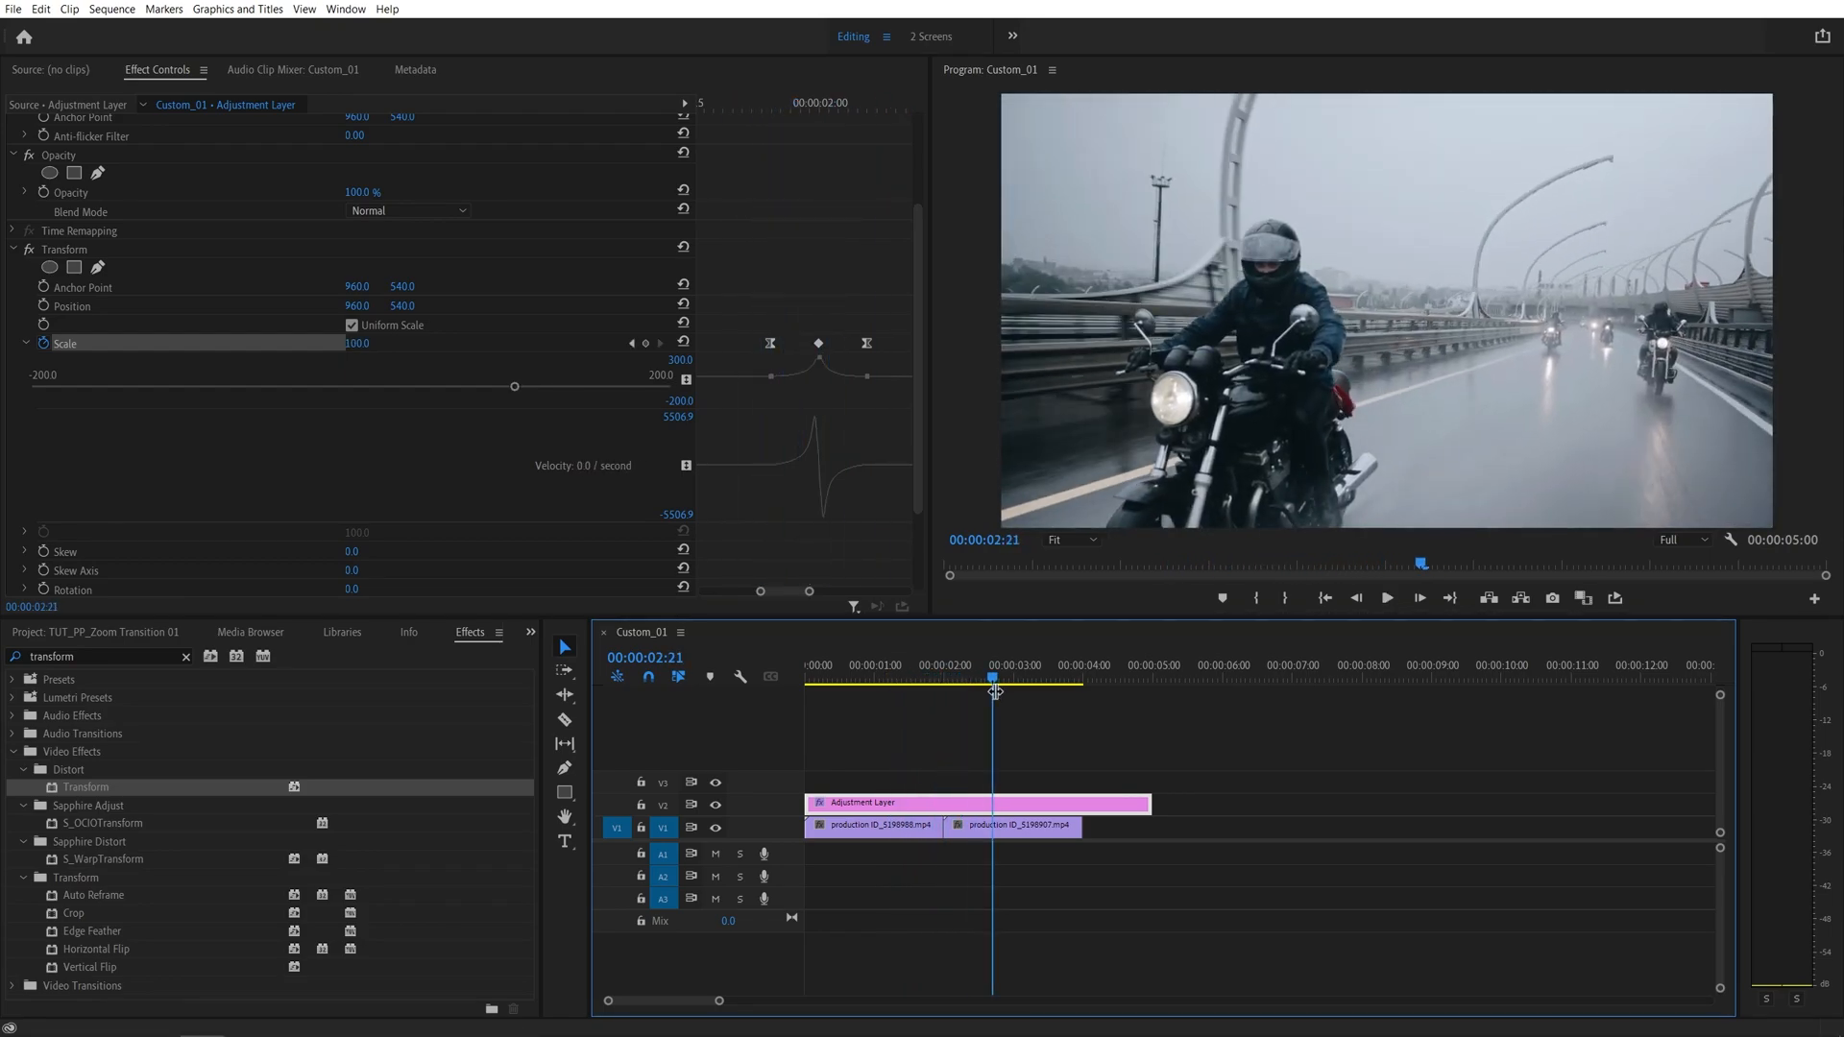
click(944, 678)
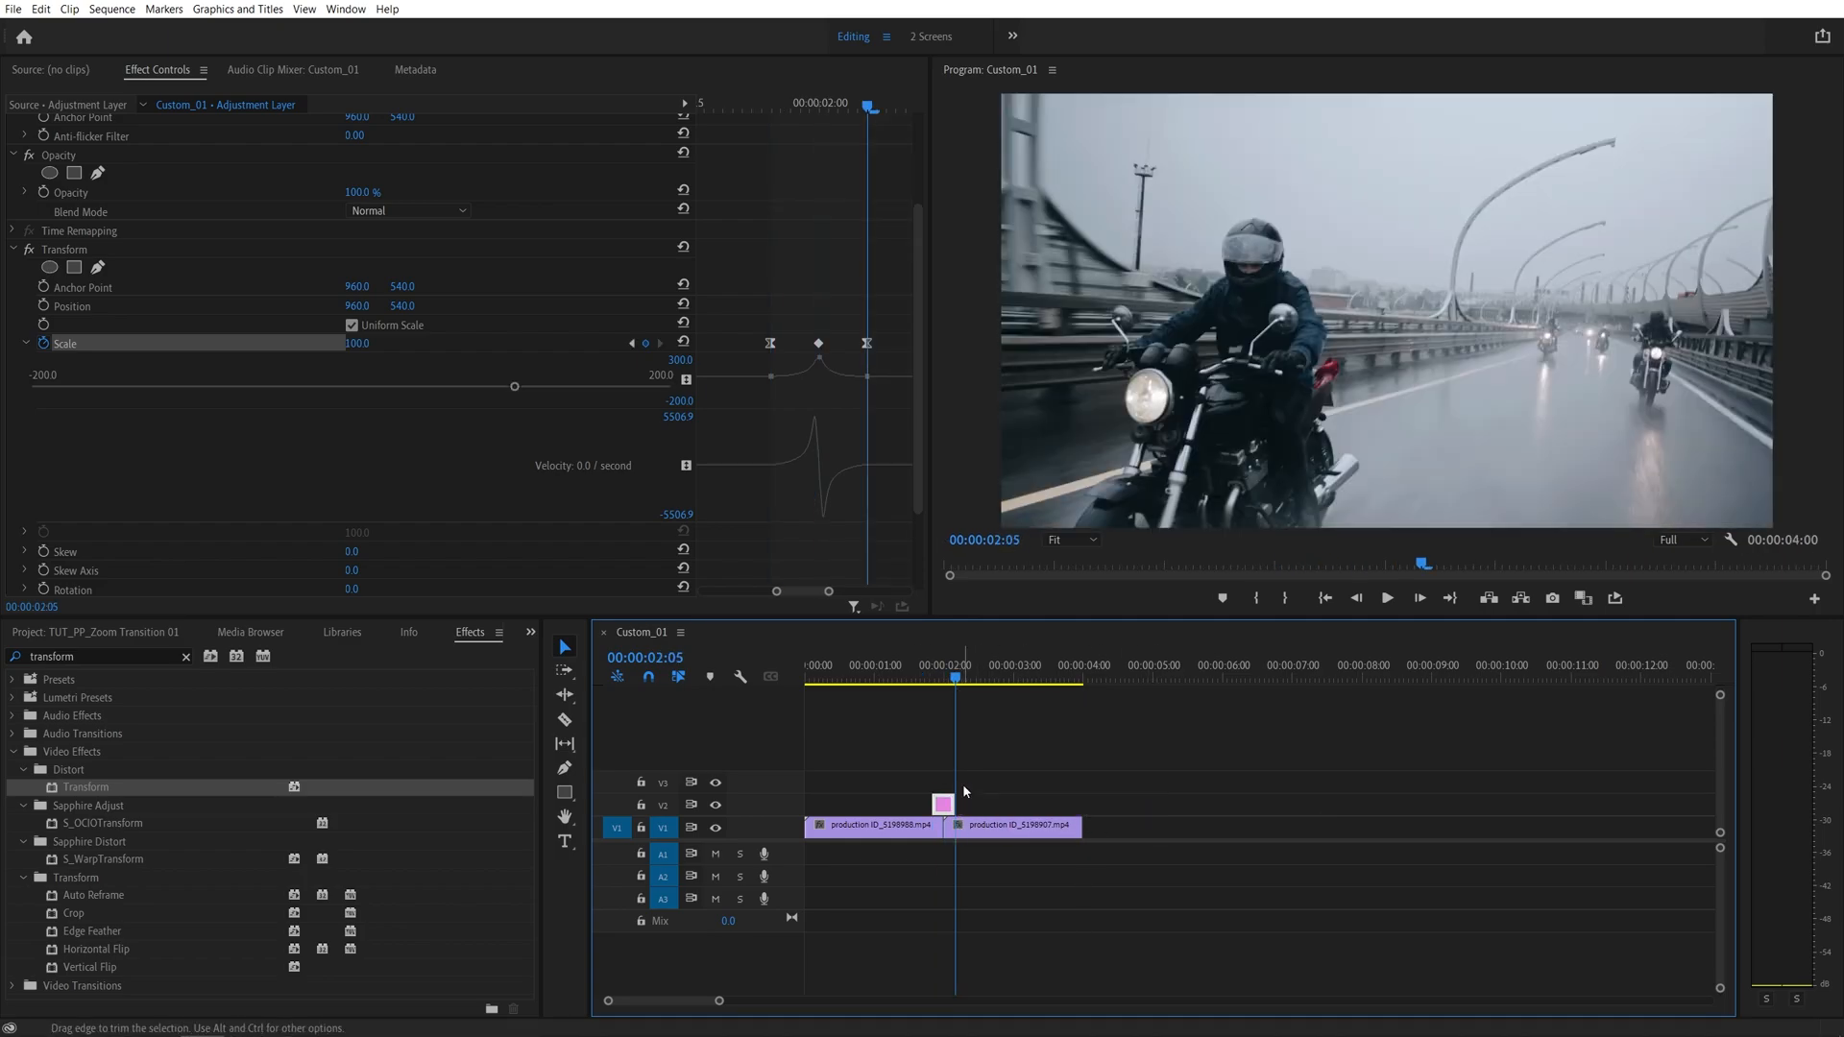
- Move the playhead before the trimmed adjustment layer to preview the zoom transition
click(914, 680)
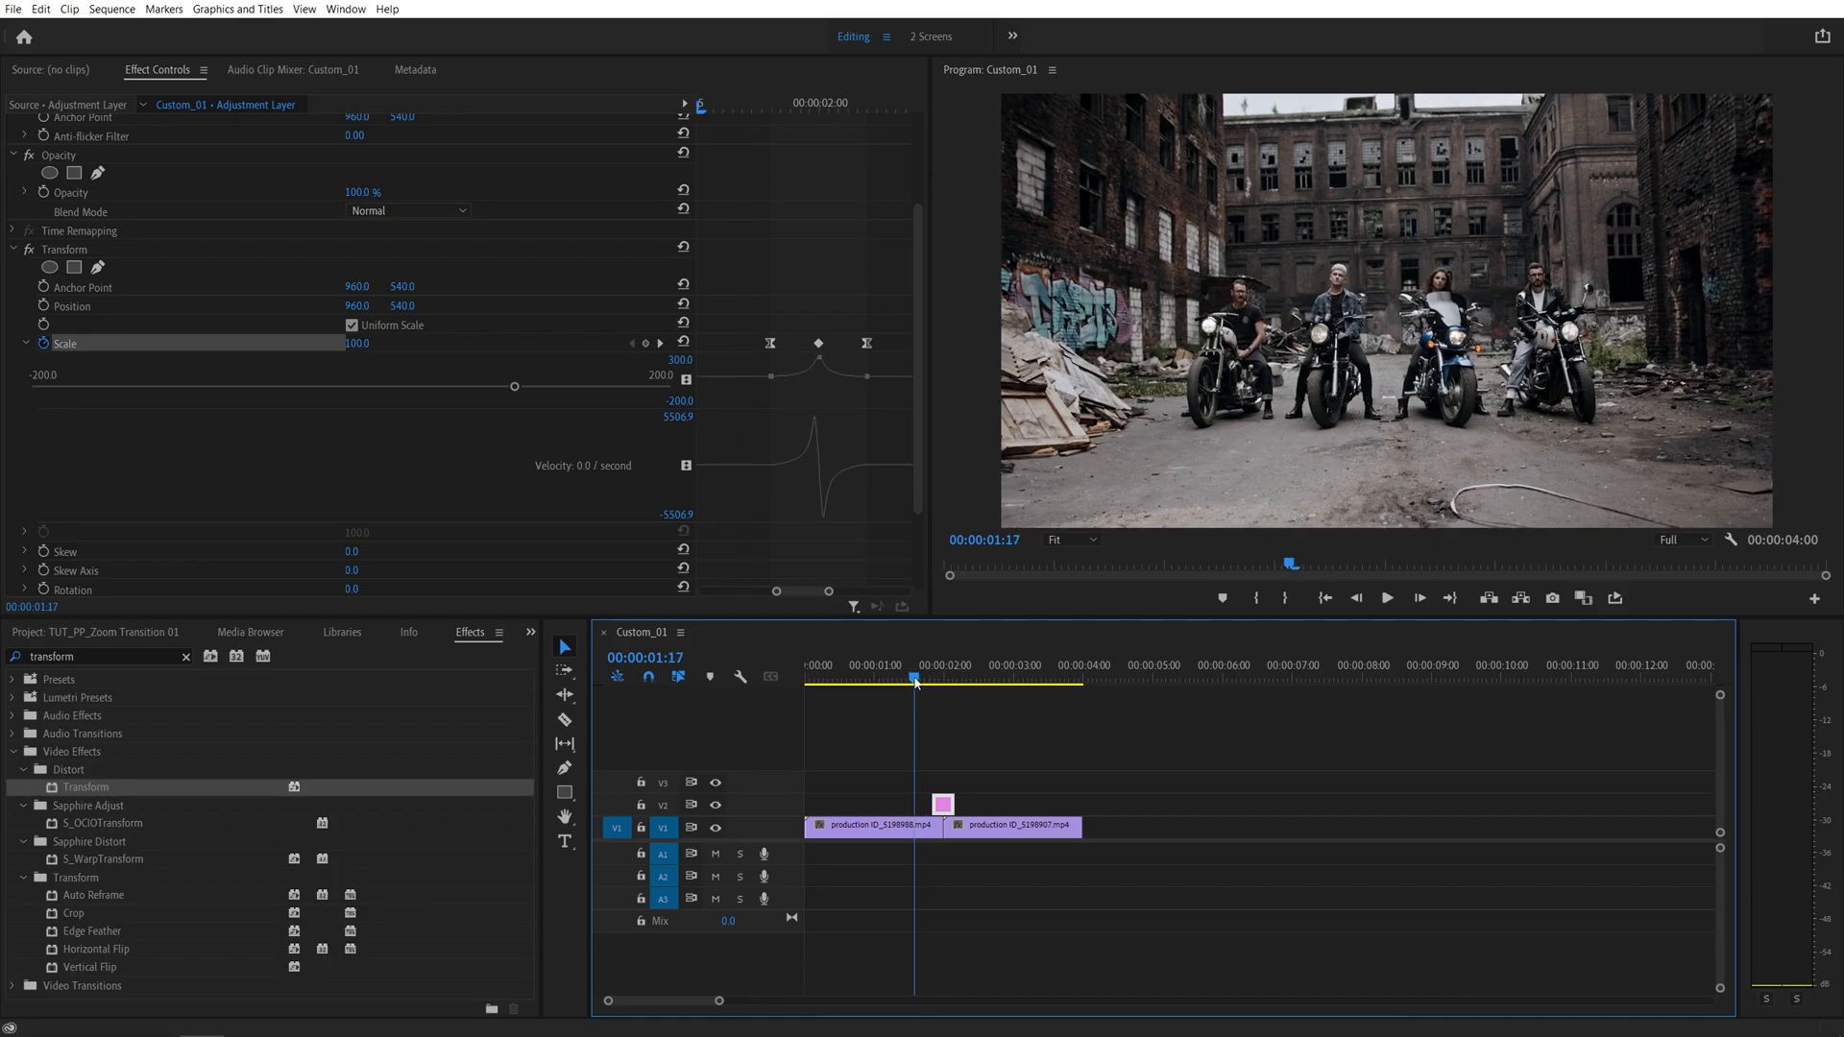